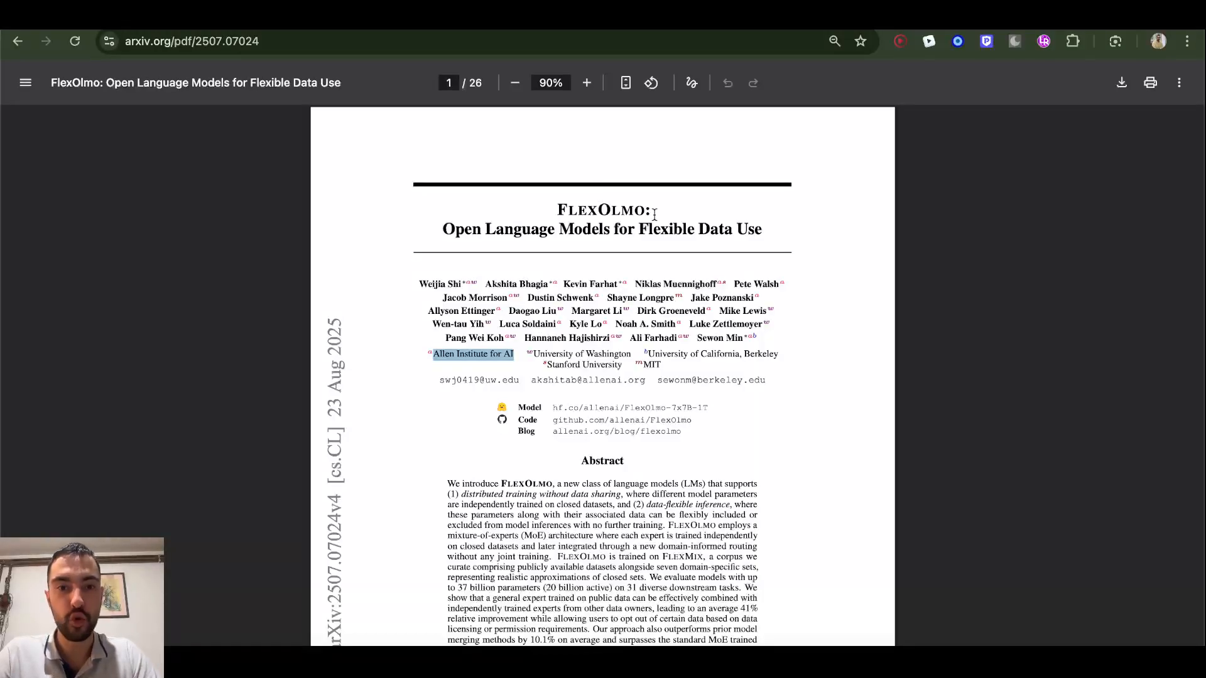
- Skim down the FlexOlmo paper in the PDF viewer to its Related Work section
scroll("down", 3)
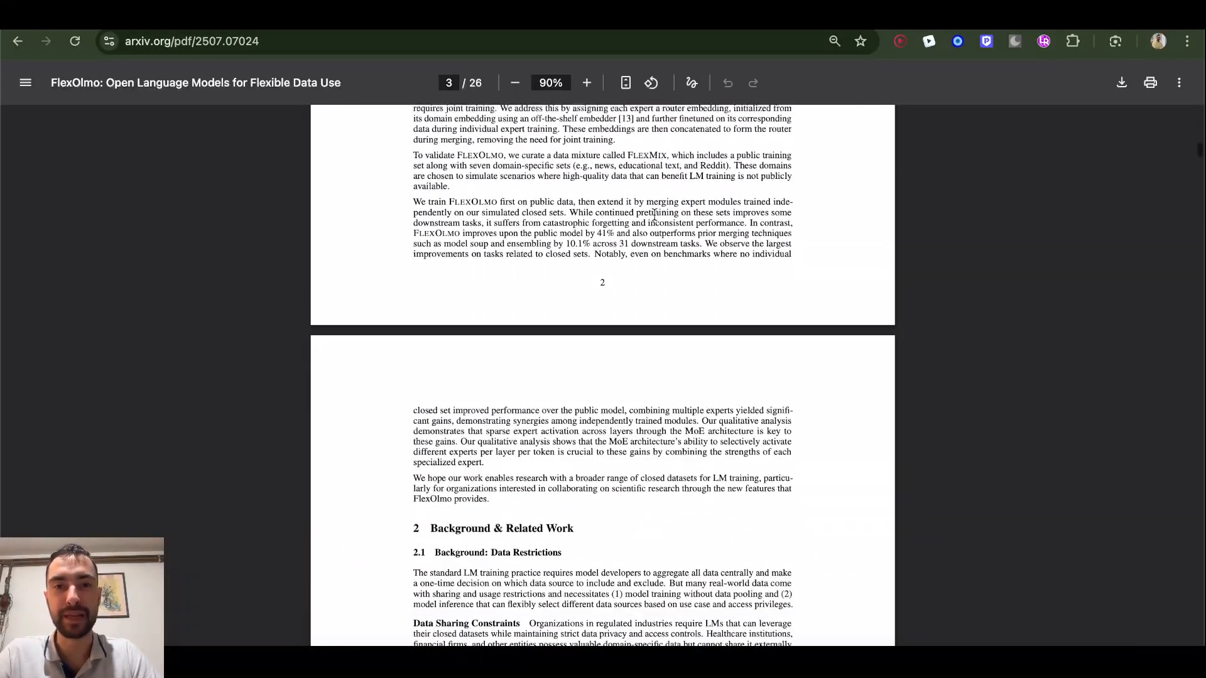
scroll("down", 3)
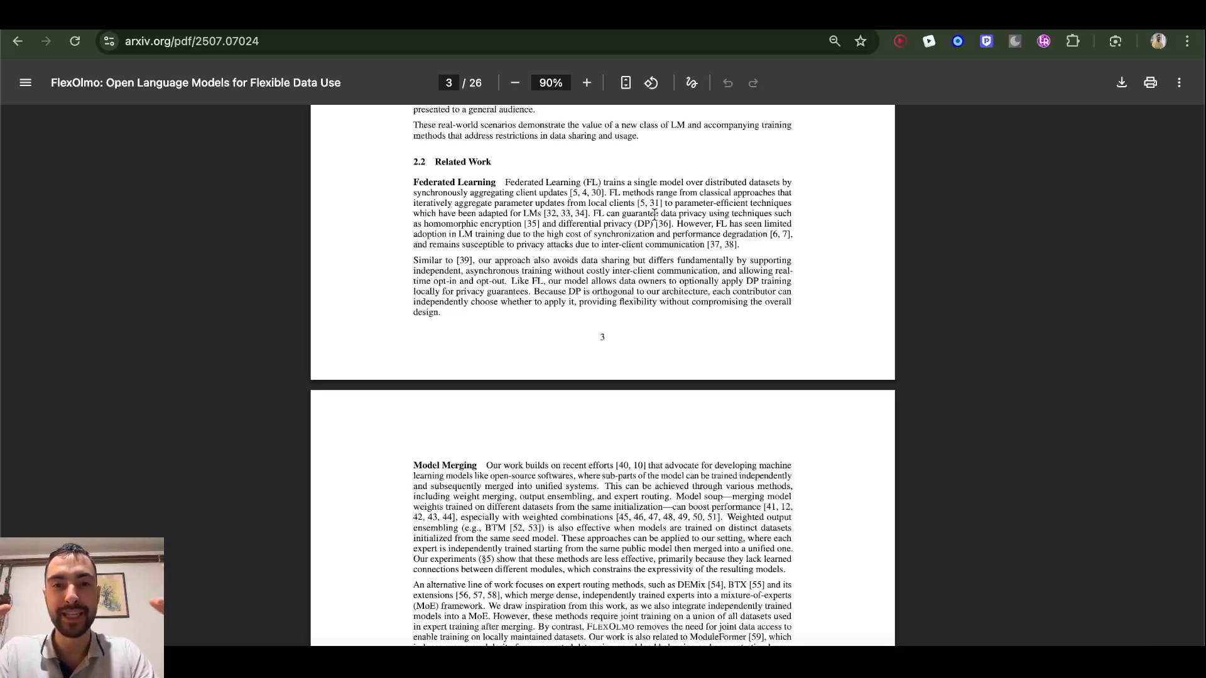
scroll("down", 3)
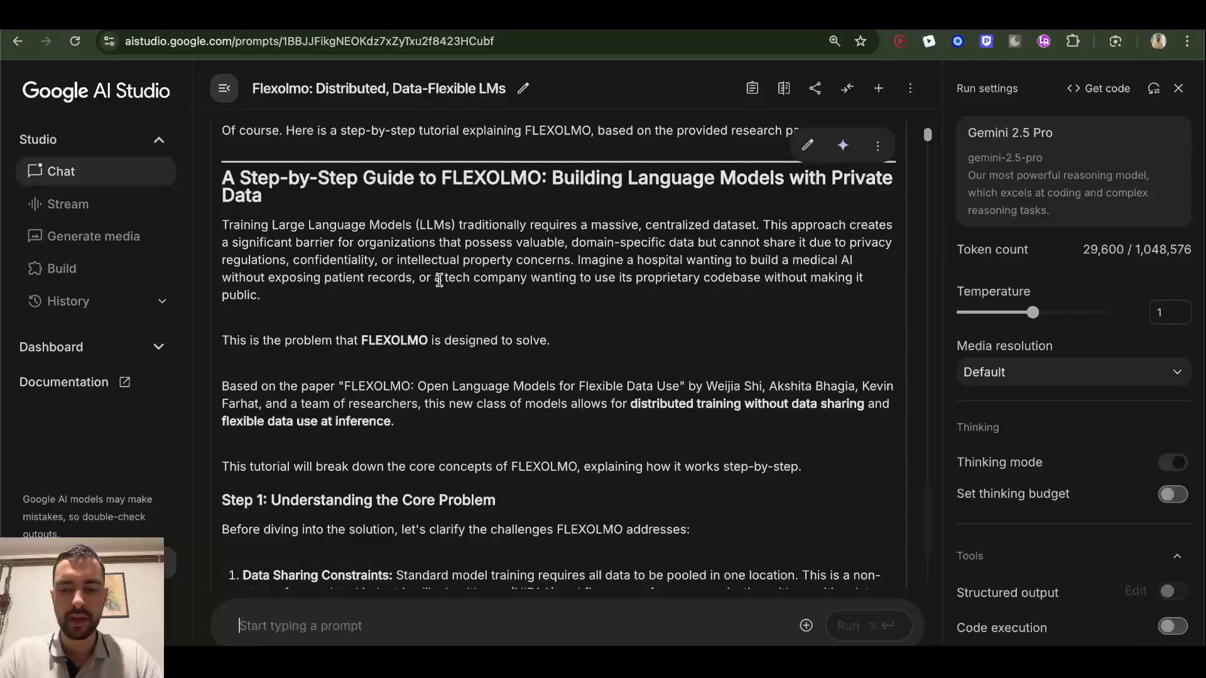
mouse_move(390, 176)
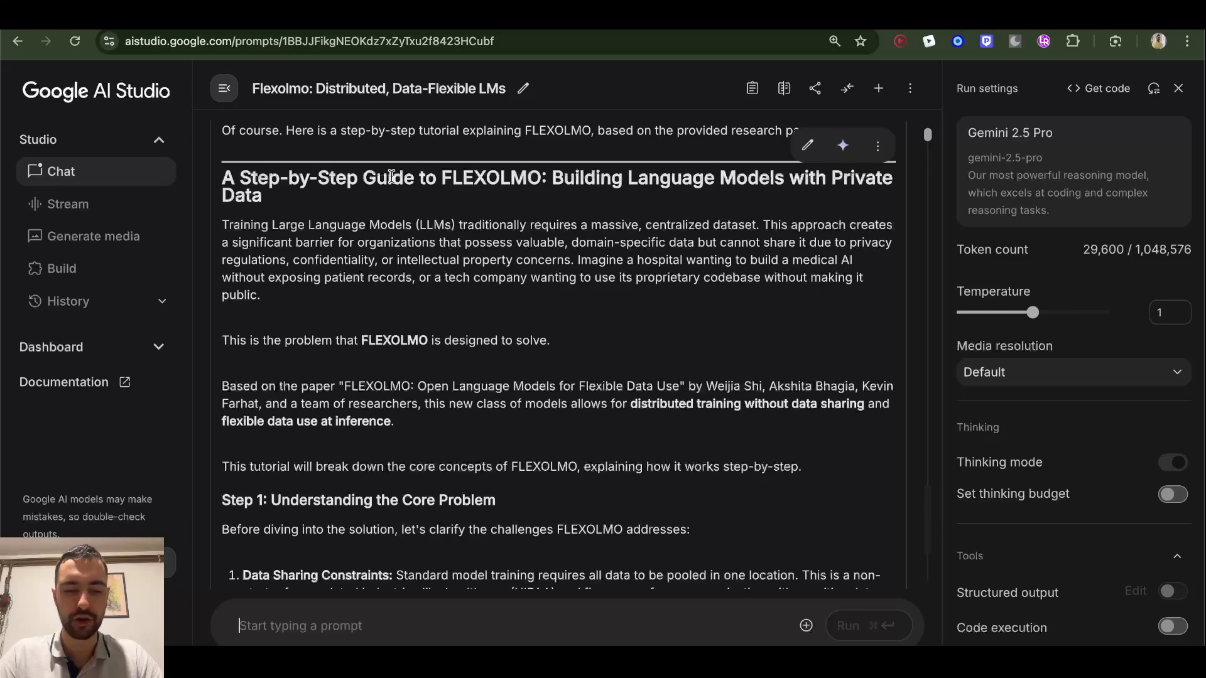
type("§")
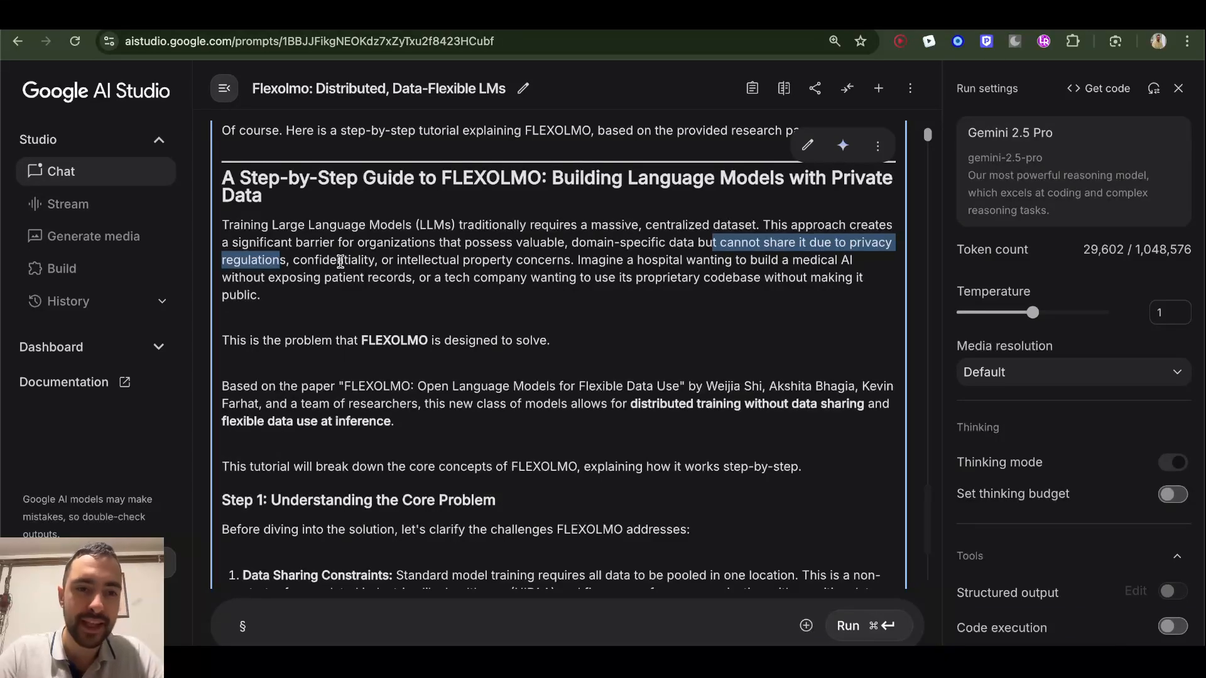
mouse_move(503, 211)
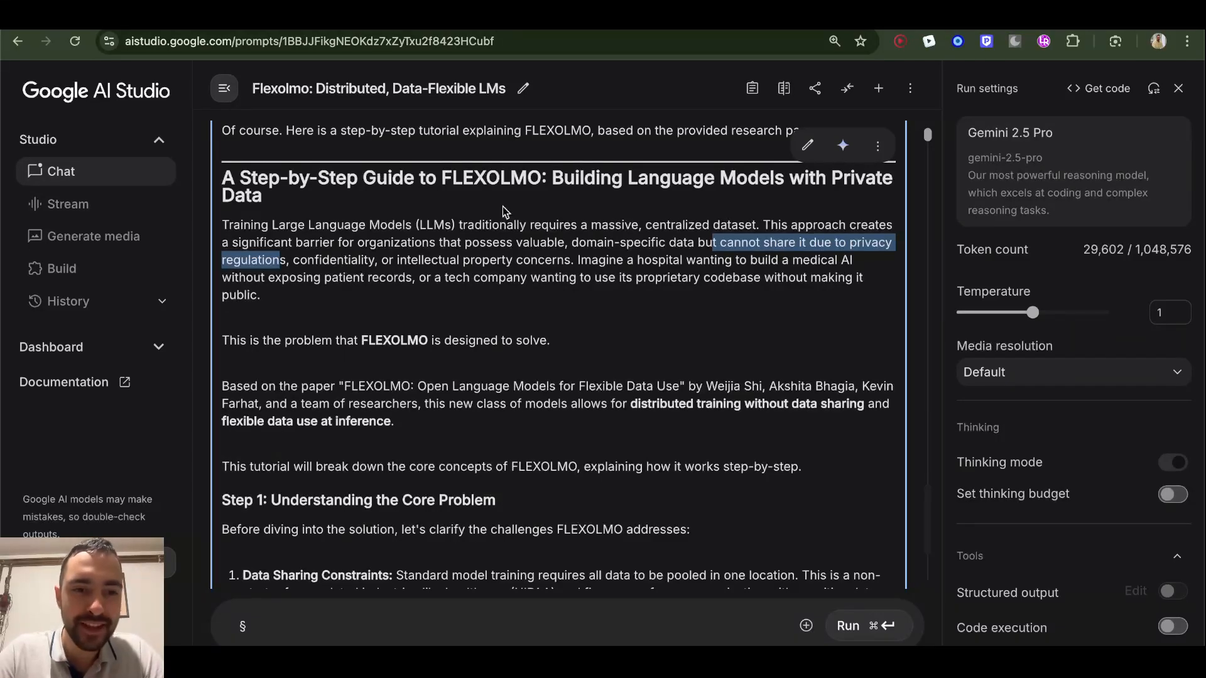
mouse_move(433, 238)
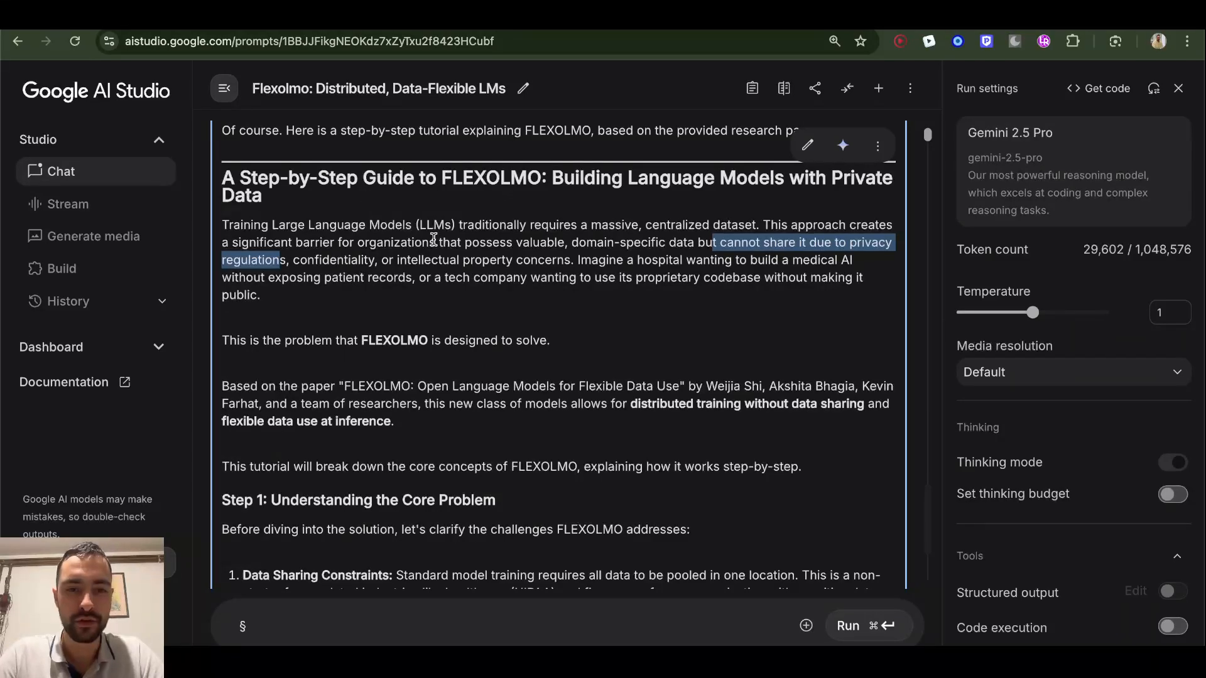
mouse_move(573, 262)
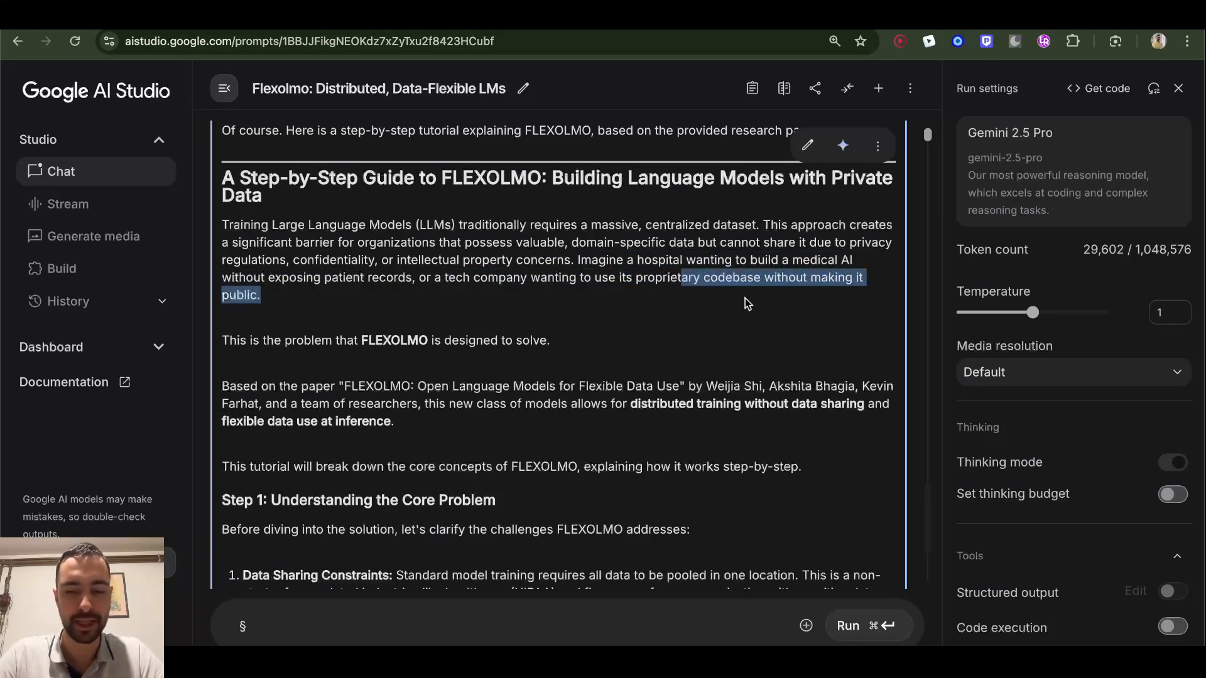
scroll("down", 3)
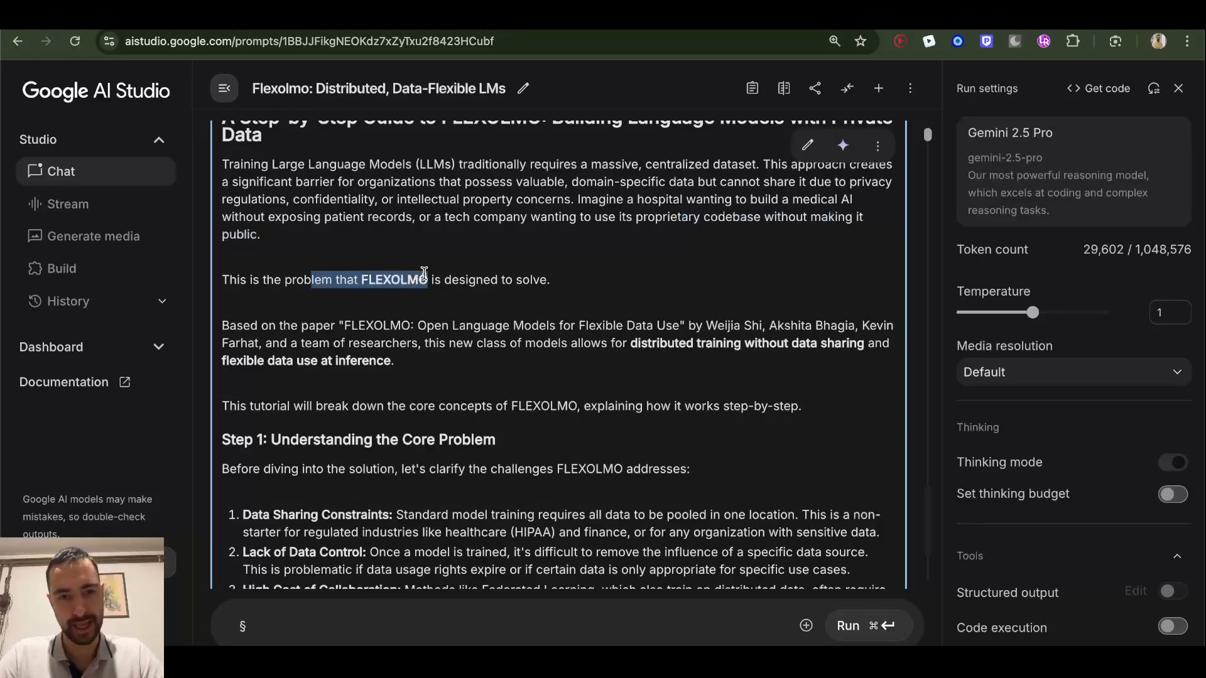
scroll("down", 3)
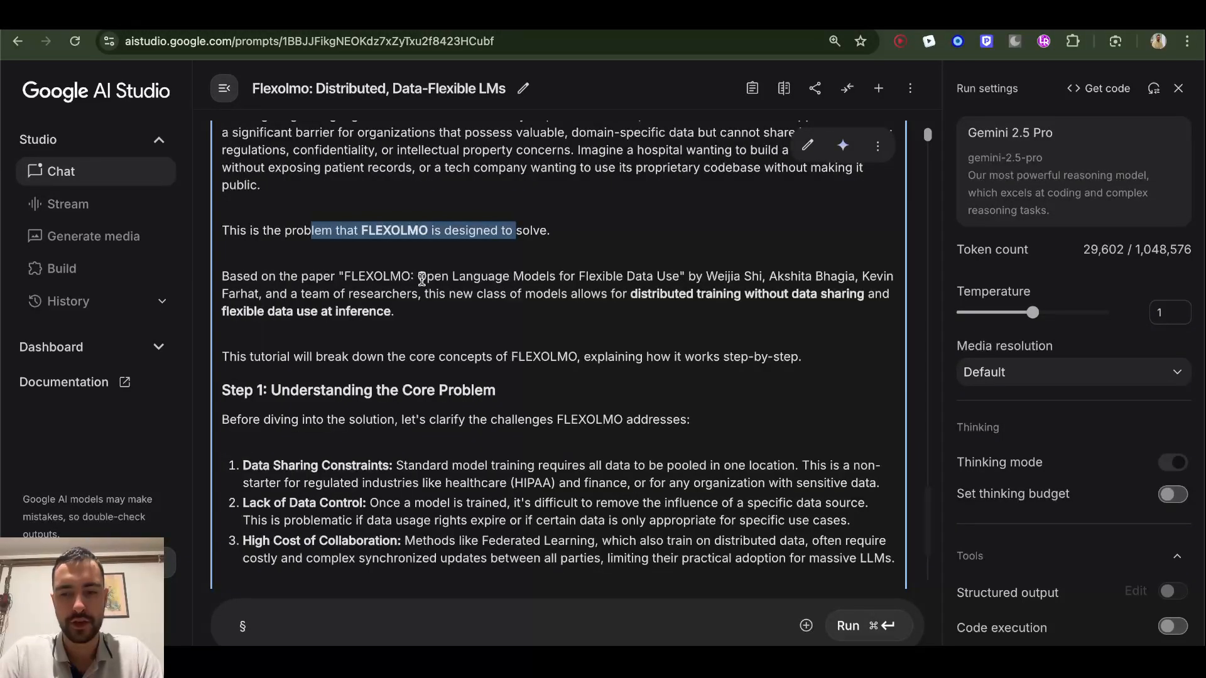
left_click(452, 277)
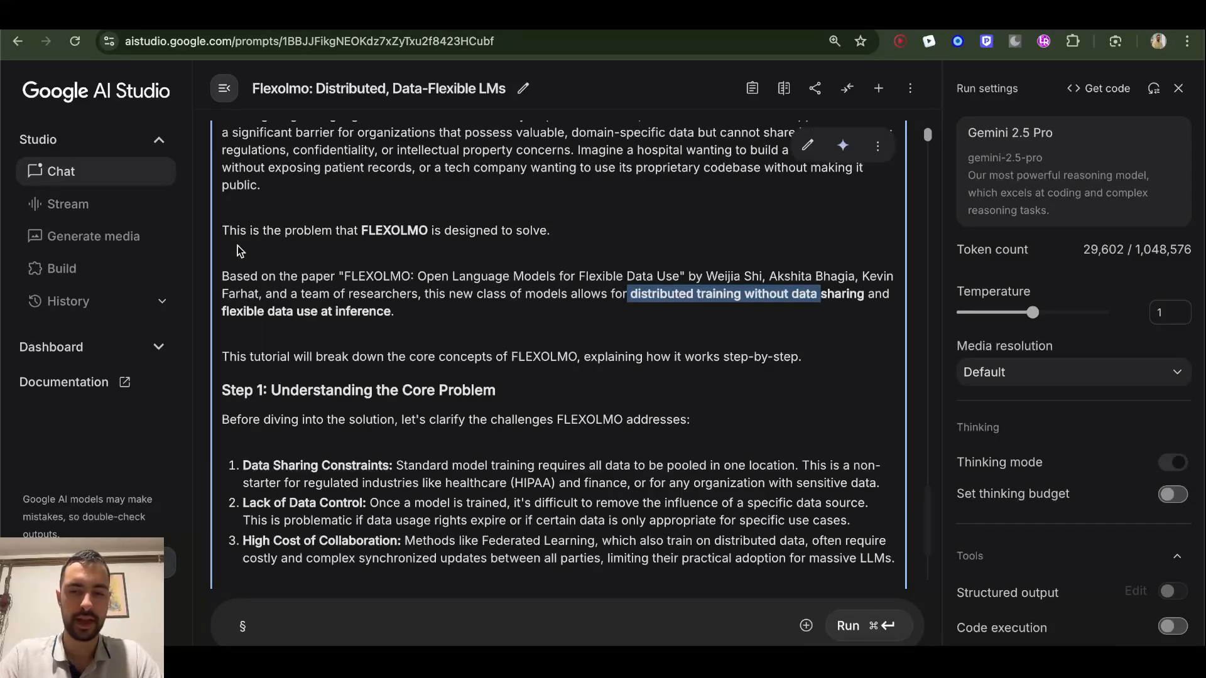
scroll("down", 3)
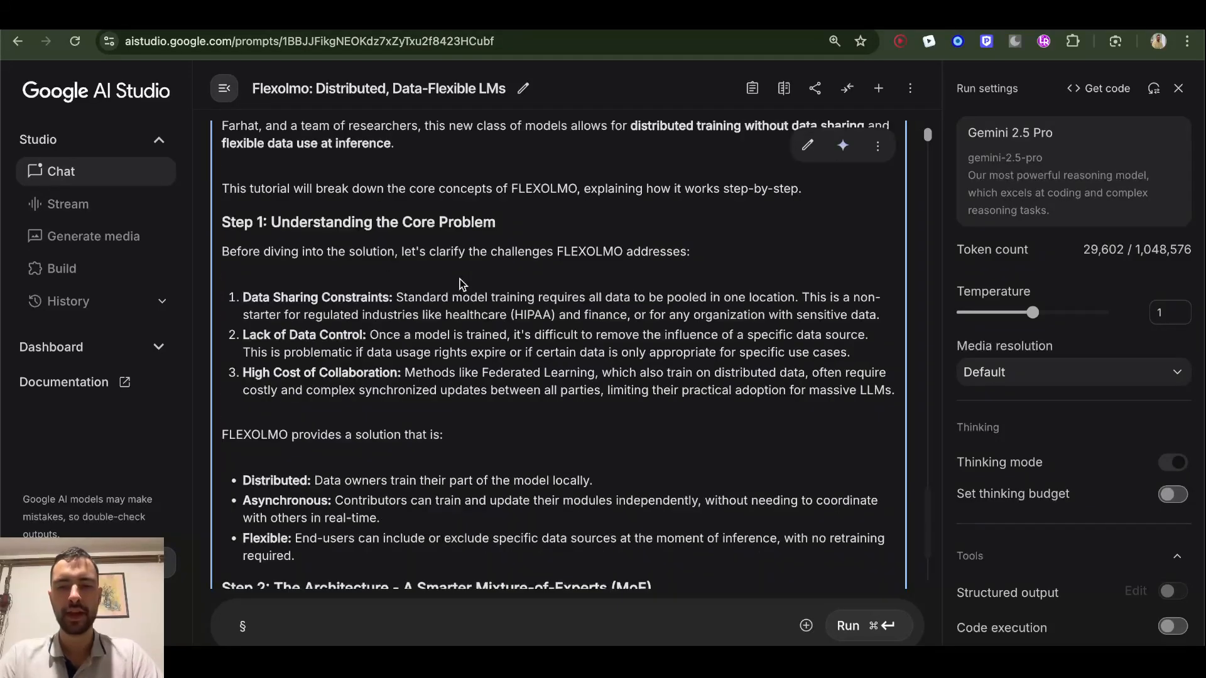
mouse_move(518, 205)
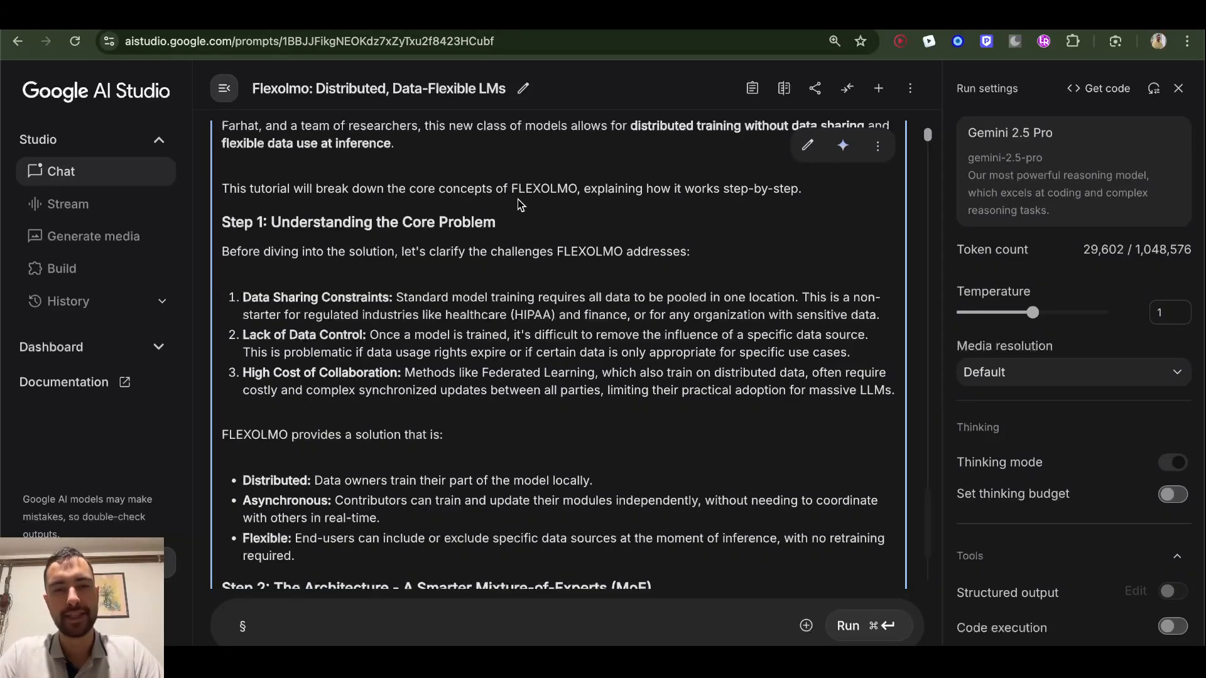
double_click(544, 189)
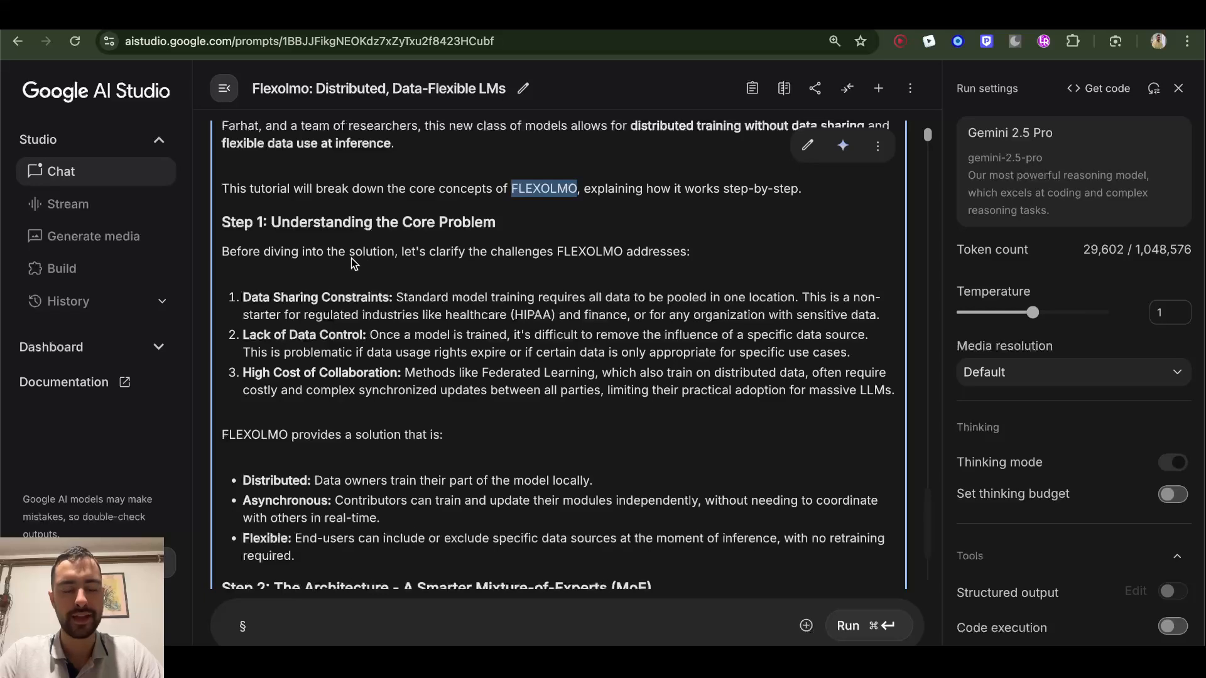
mouse_move(316, 278)
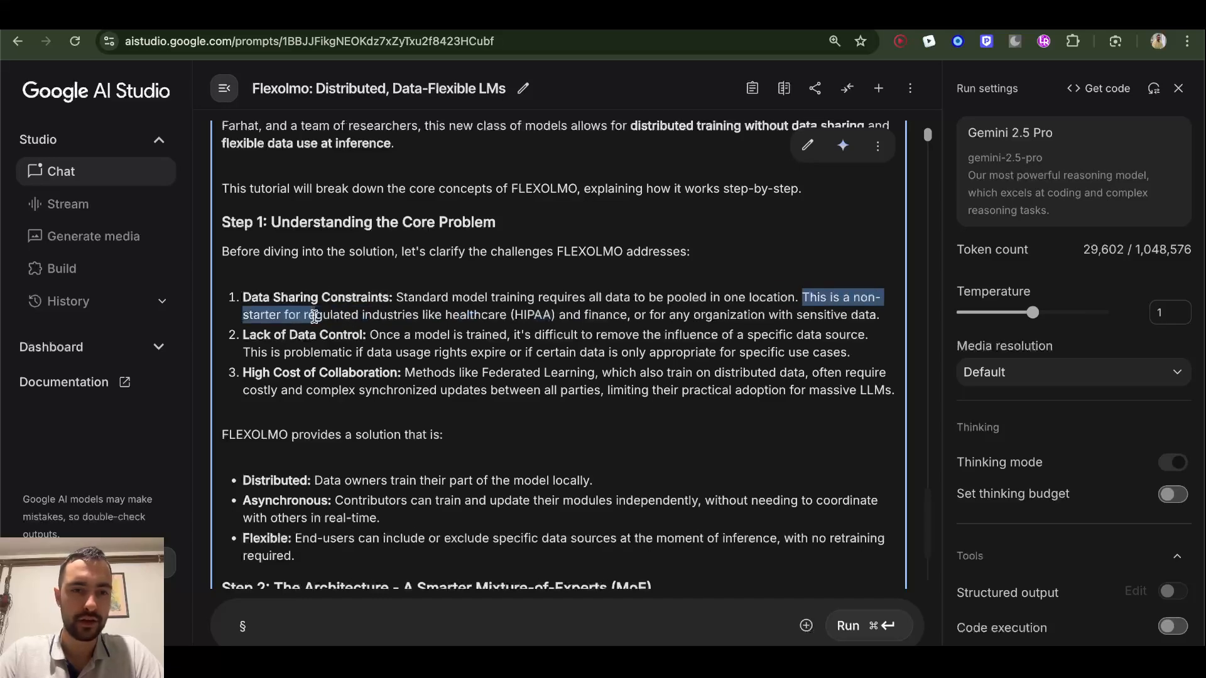
left_click(322, 319)
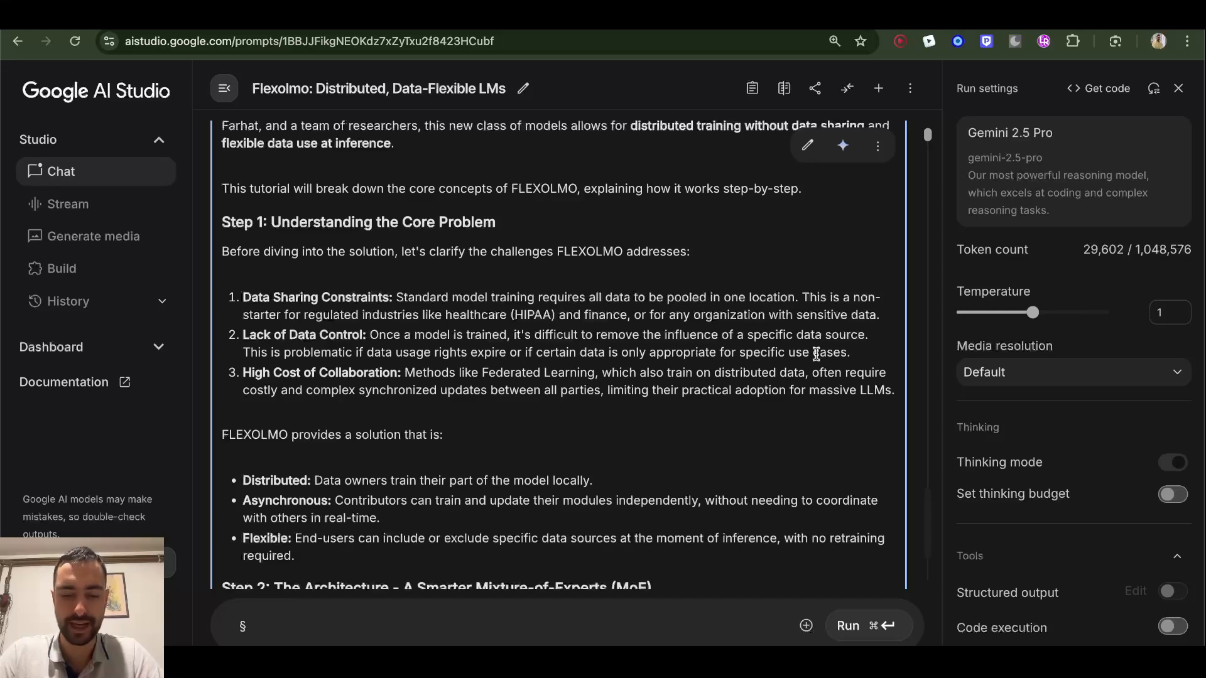
mouse_move(321, 369)
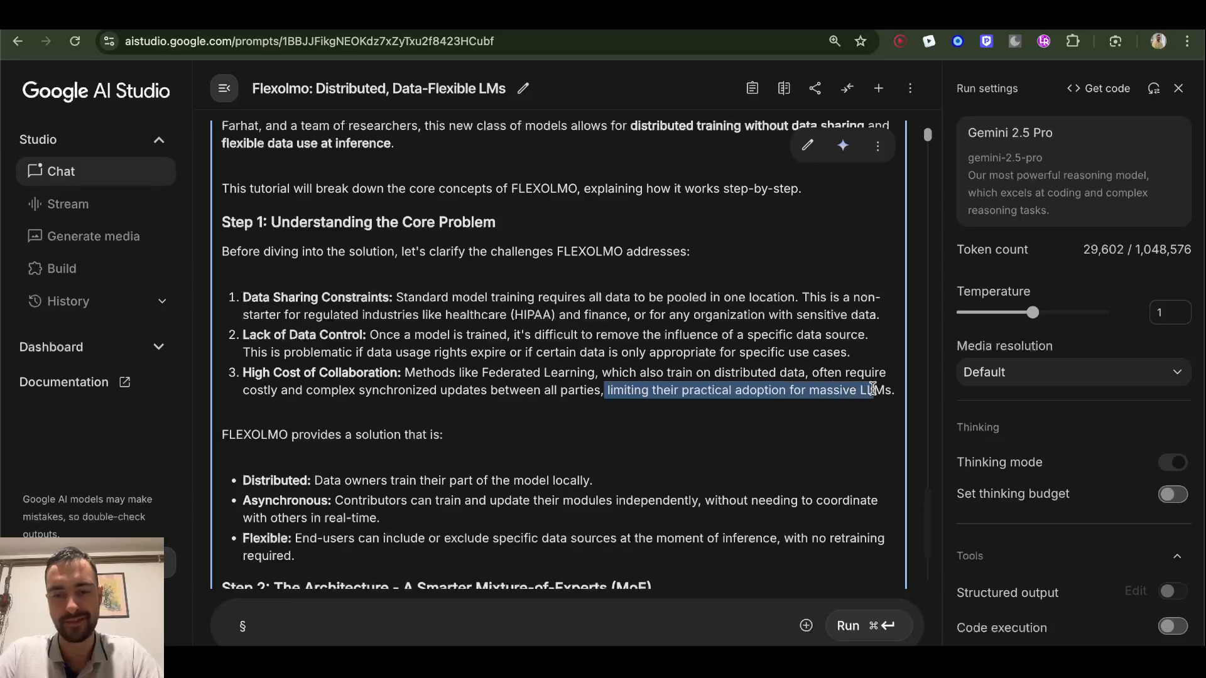
scroll("down", 3)
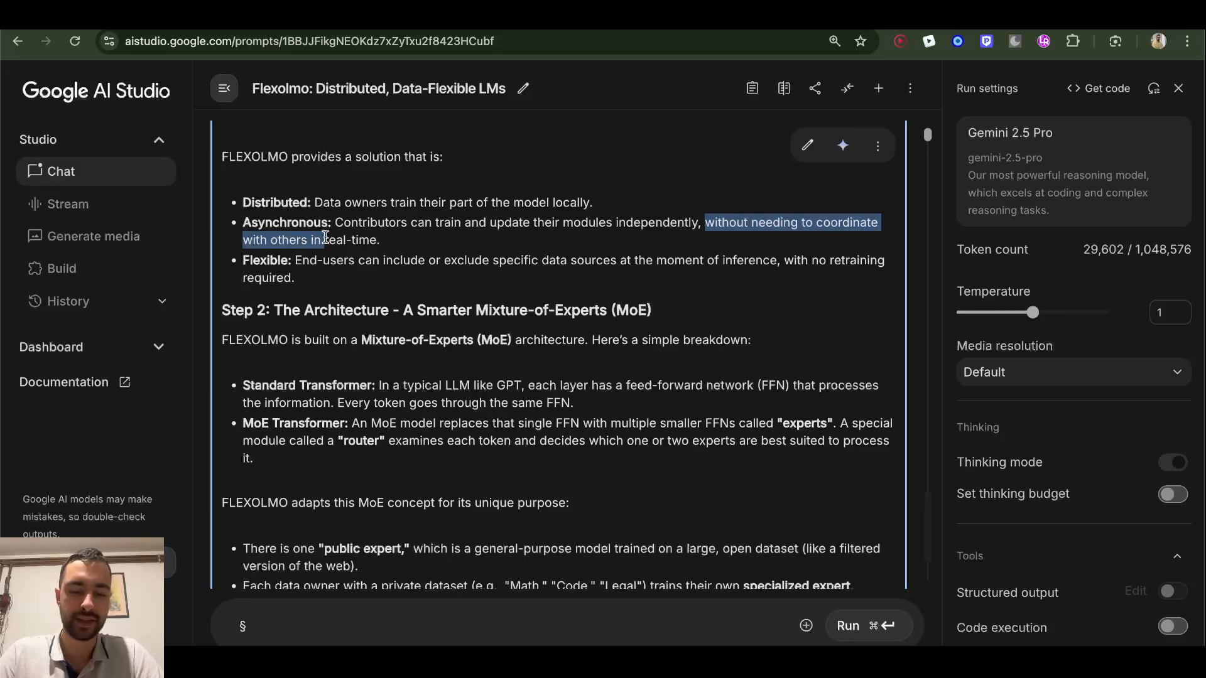
left_click(352, 239)
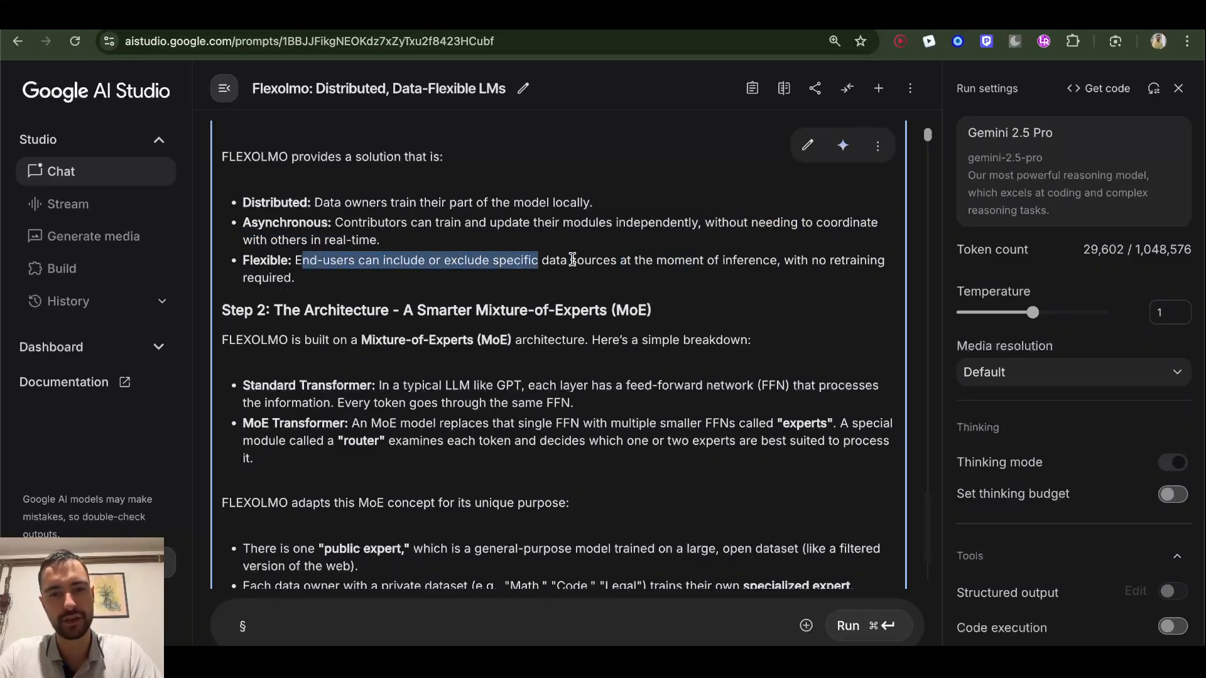
left_click(762, 259)
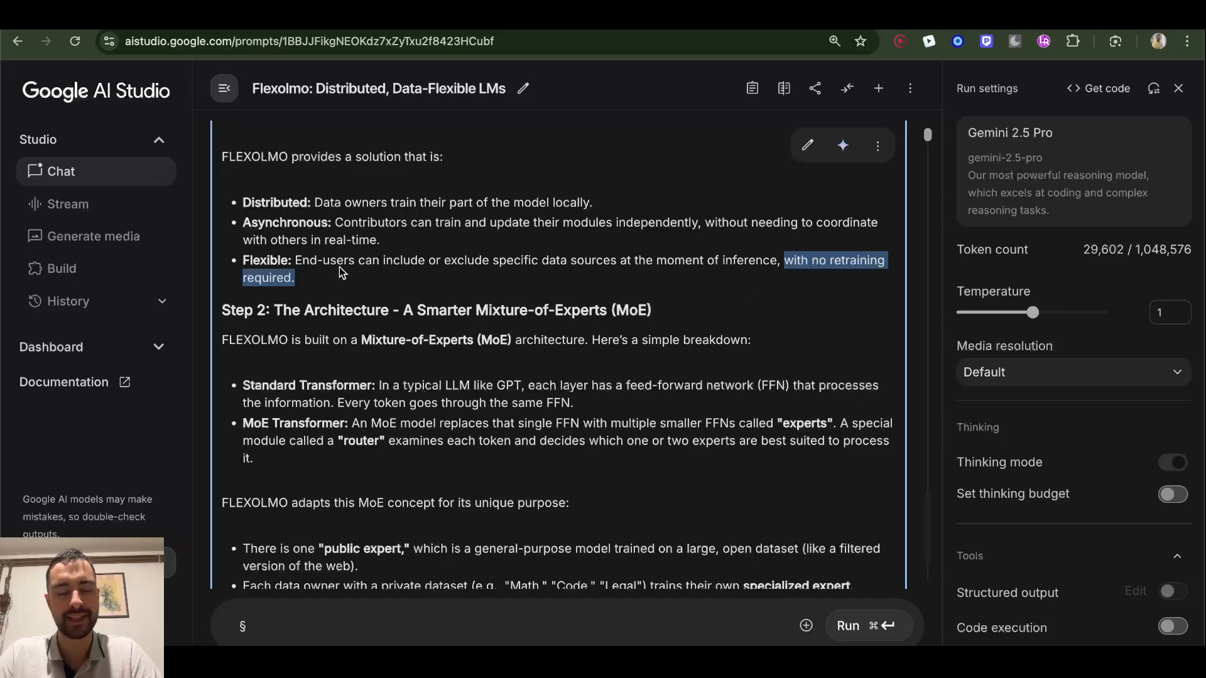
left_click(308, 283)
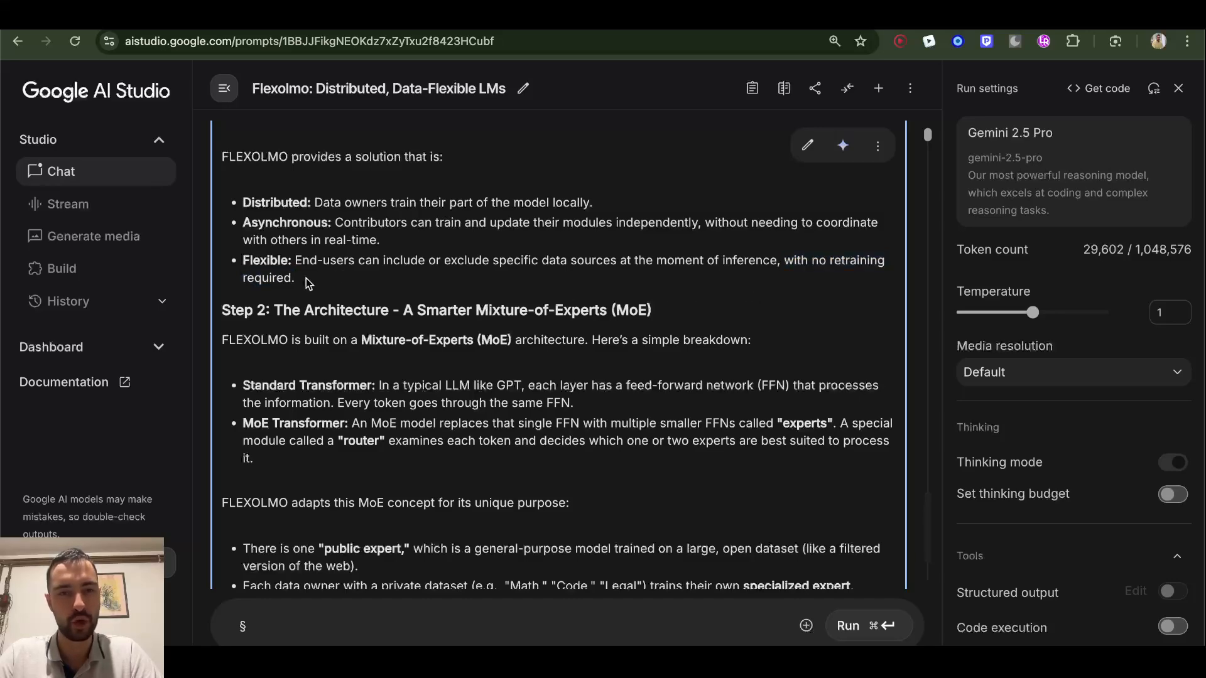
scroll("up", 3)
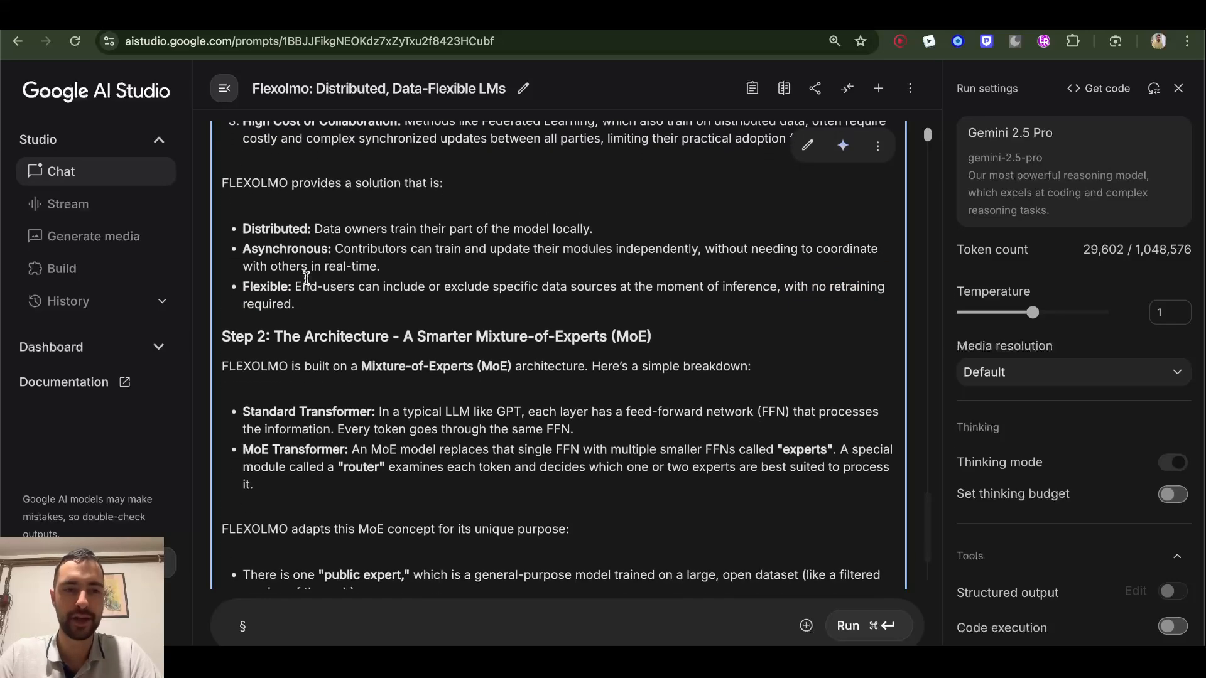
scroll("down", 3)
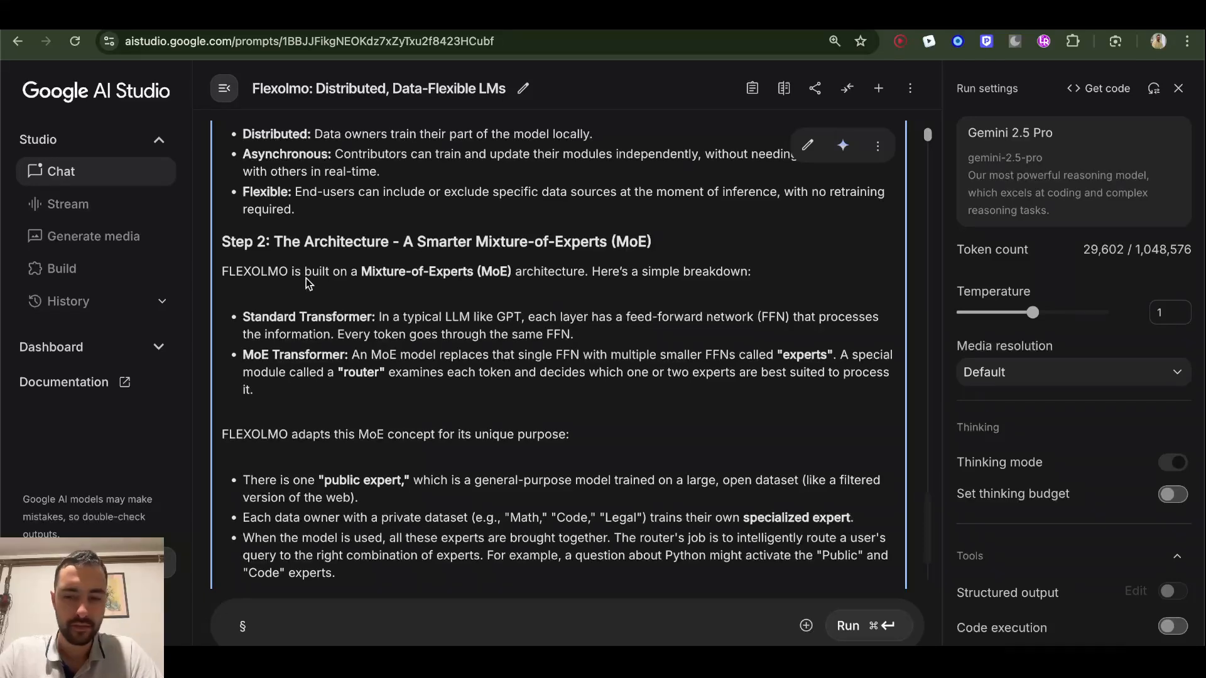
double_click(329, 241)
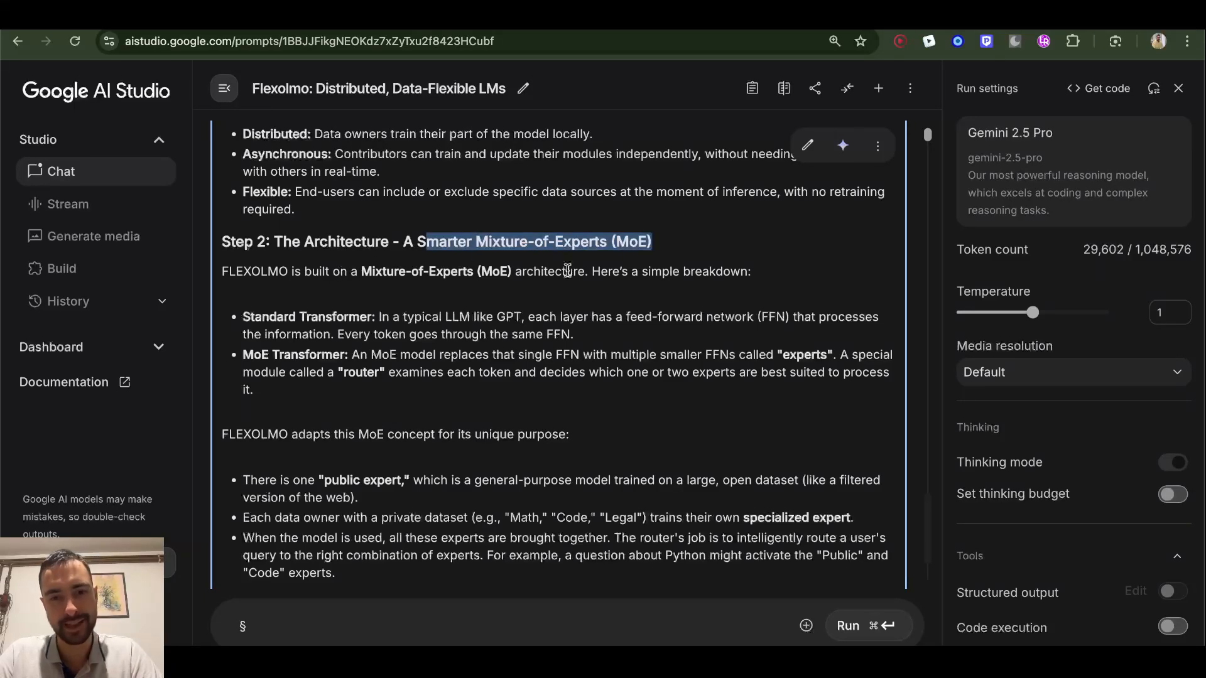
mouse_move(653, 275)
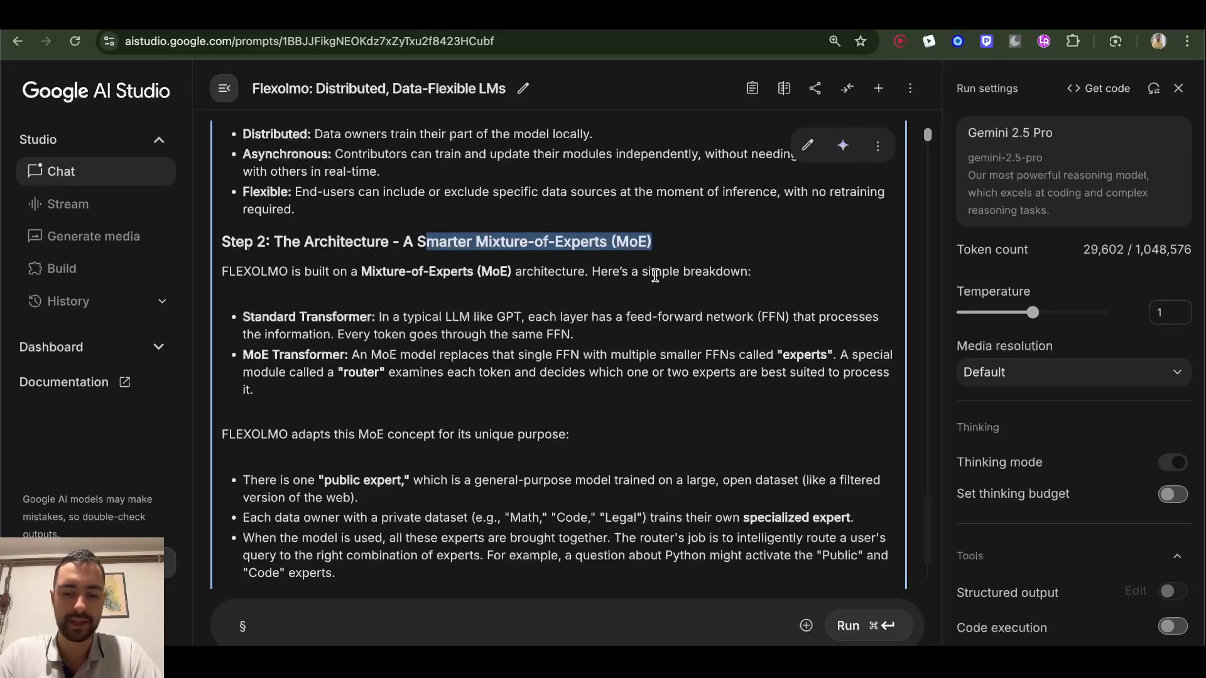
scroll("down", 3)
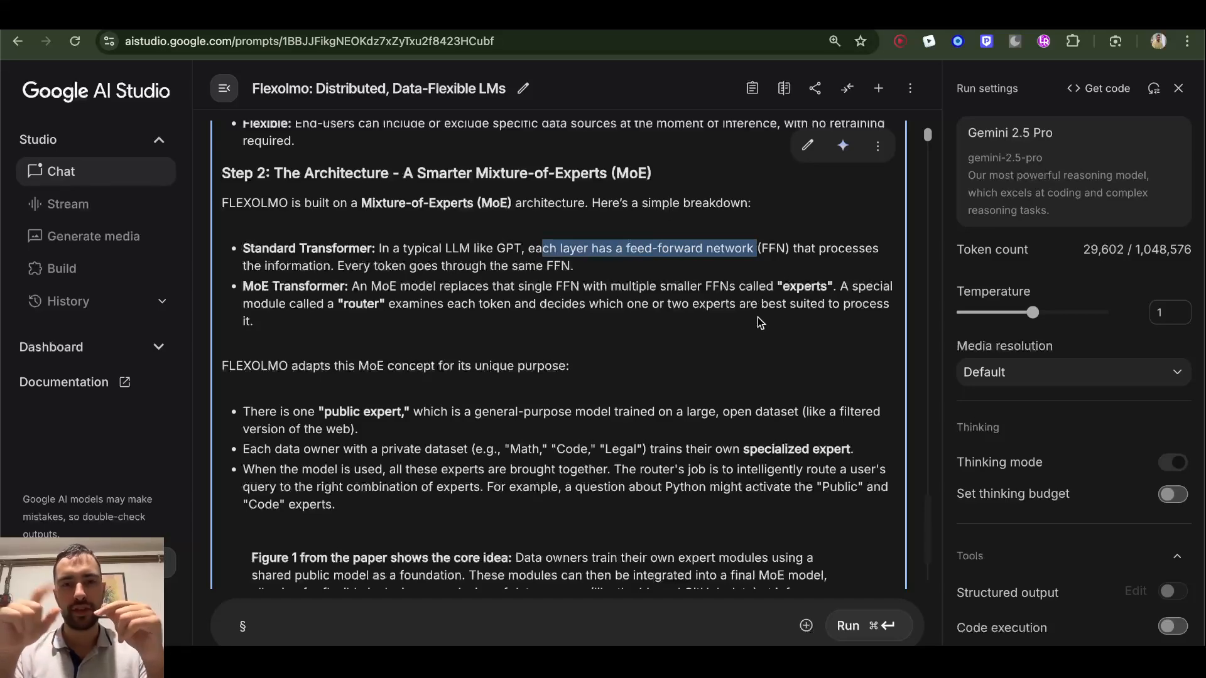
scroll("down", 3)
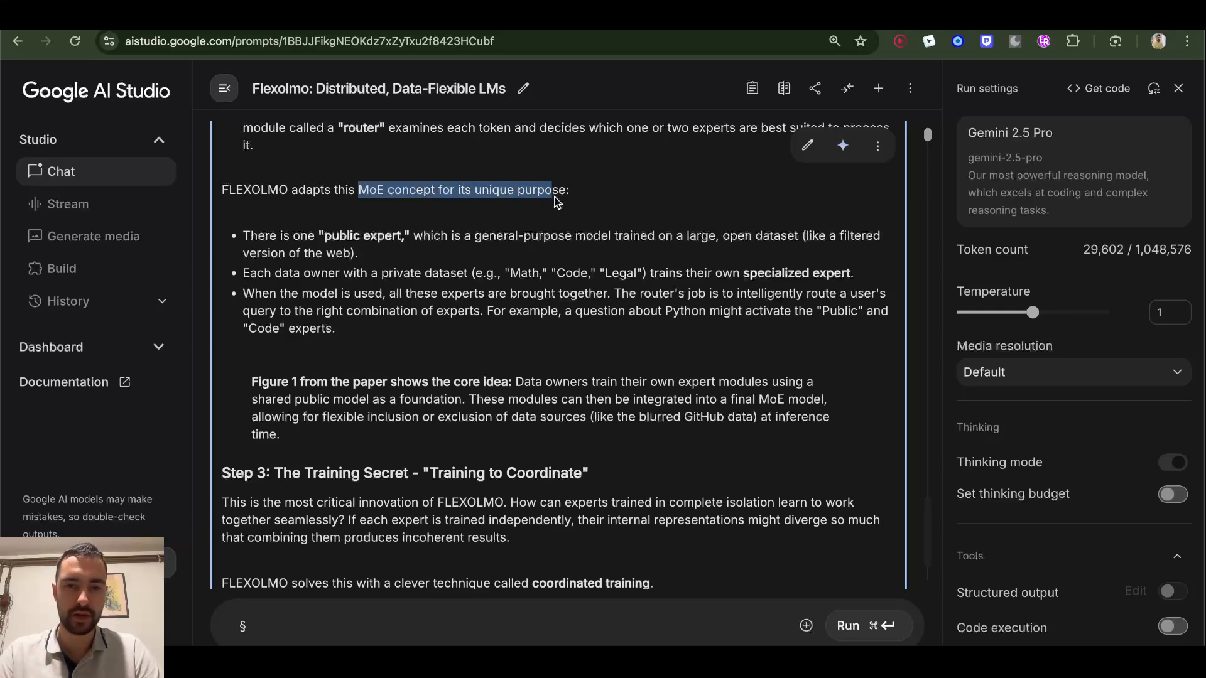
mouse_move(318, 234)
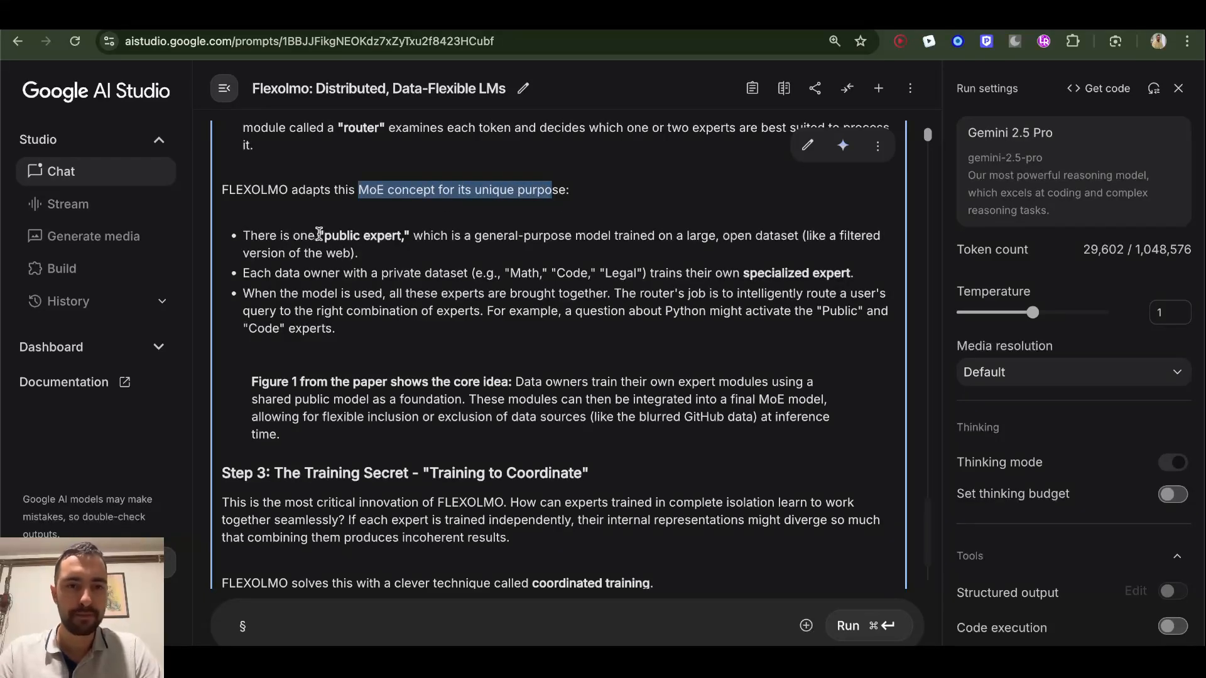
double_click(366, 235)
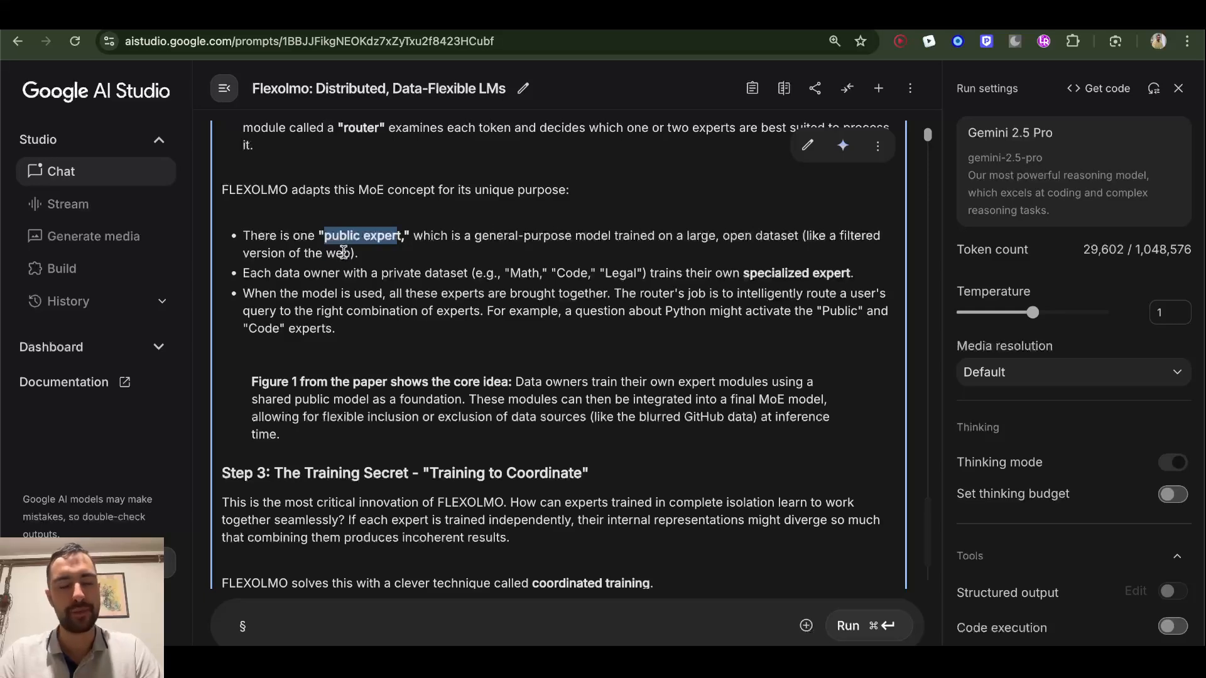
mouse_move(453, 269)
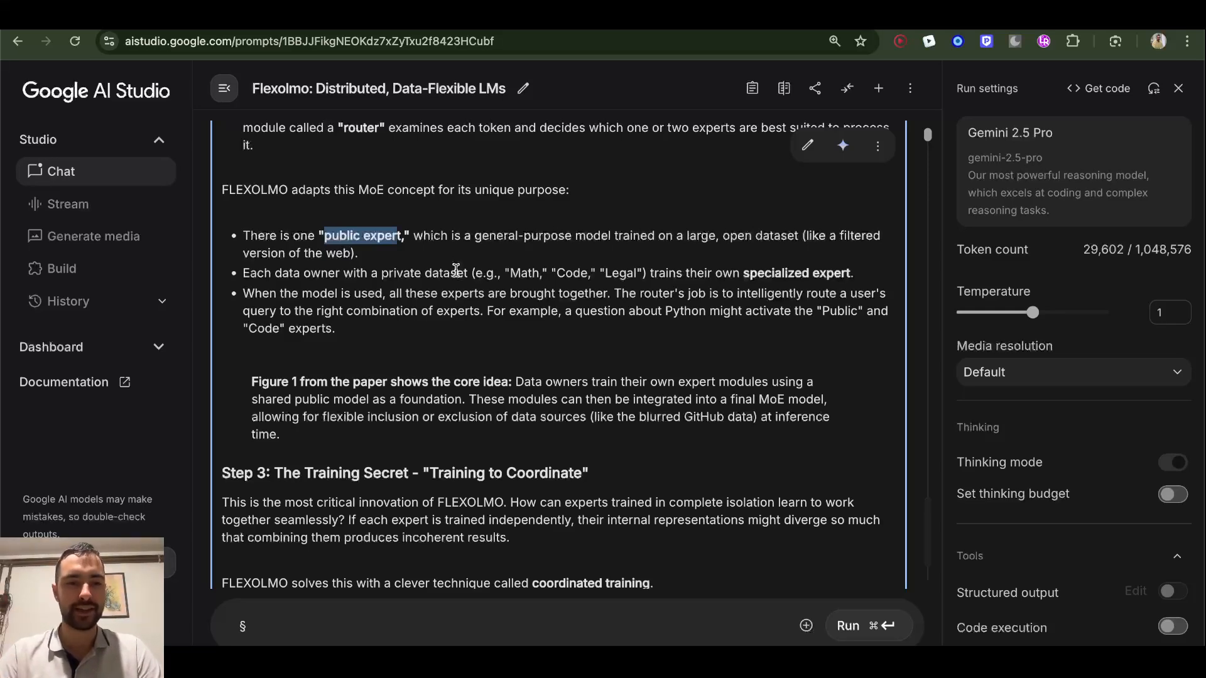
mouse_move(492, 324)
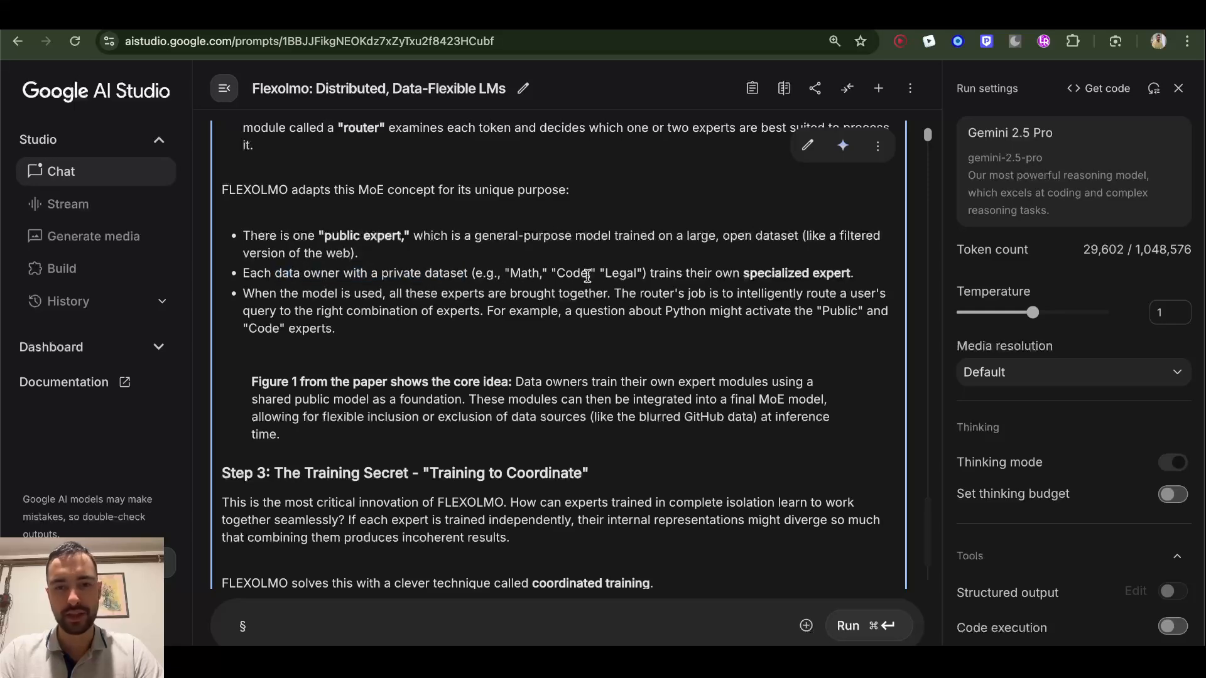
double_click(797, 273)
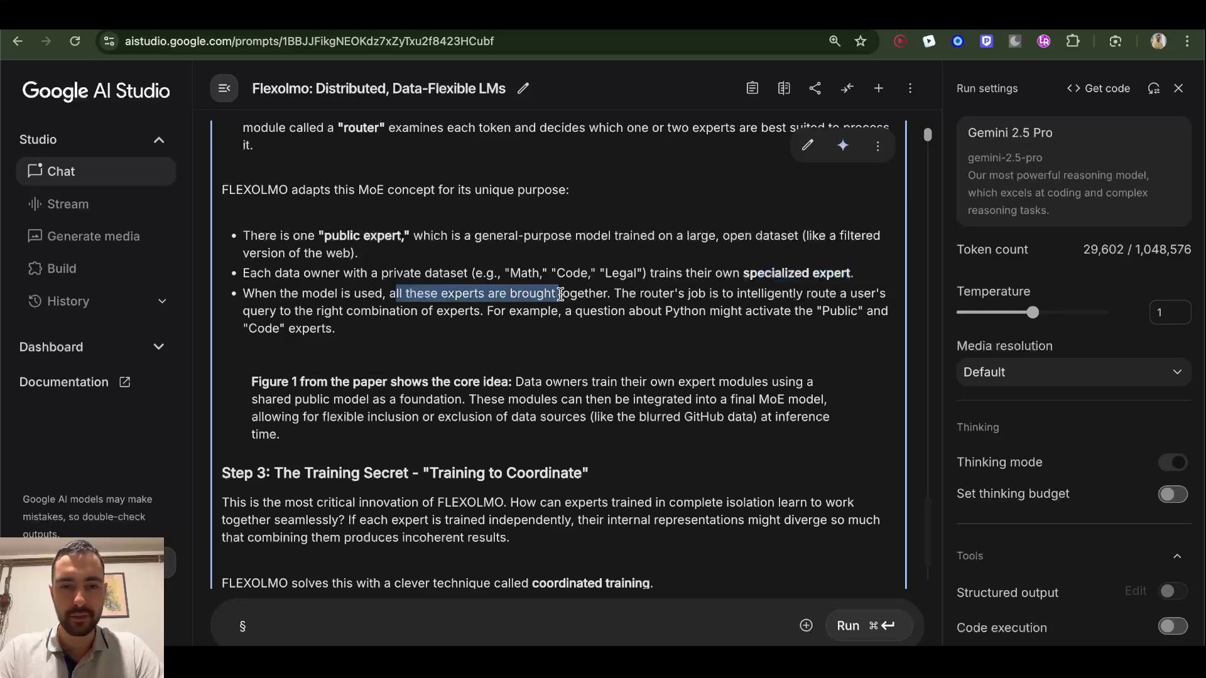
left_click(645, 292)
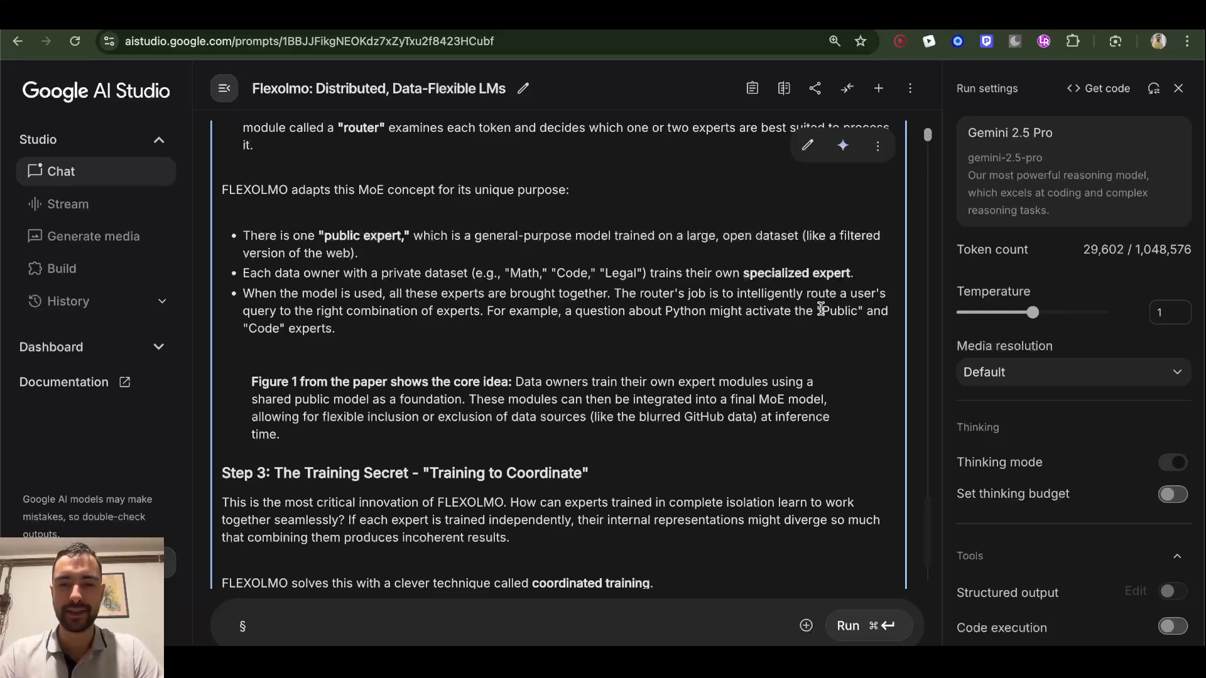
mouse_move(329, 246)
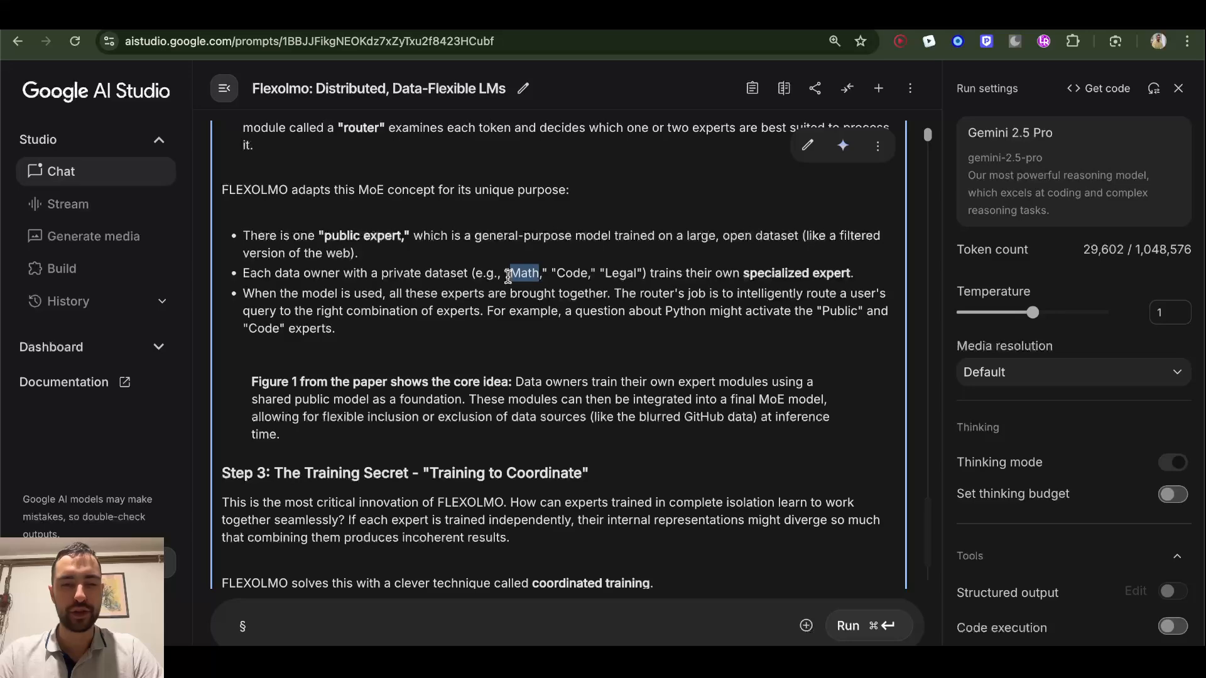
scroll("down", 3)
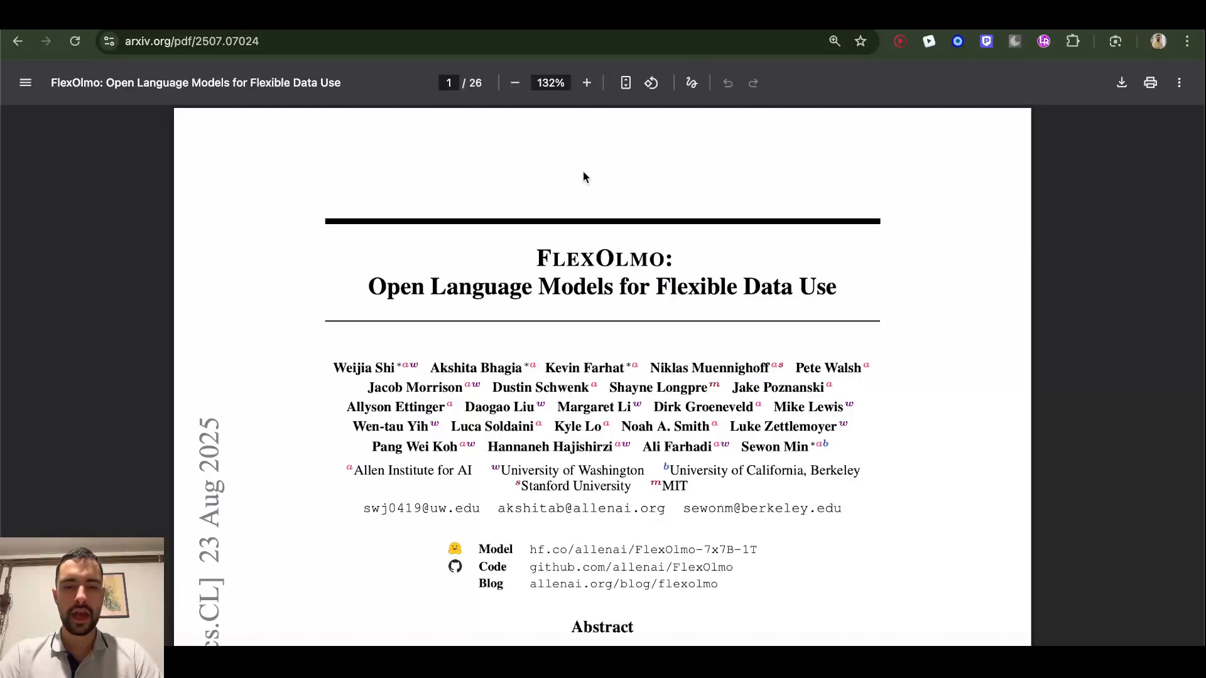
- Highlight words in the FlexOlmo paper's title on the arXiv PDF title page
double_click(631, 259)
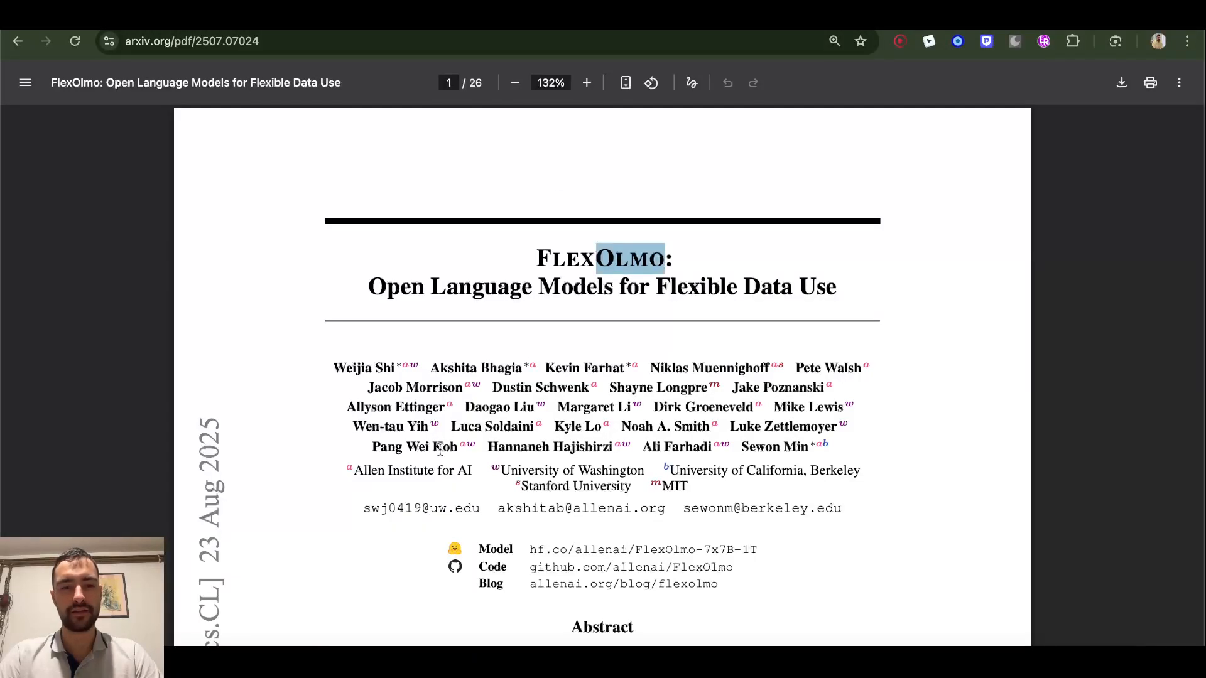
double_click(412, 470)
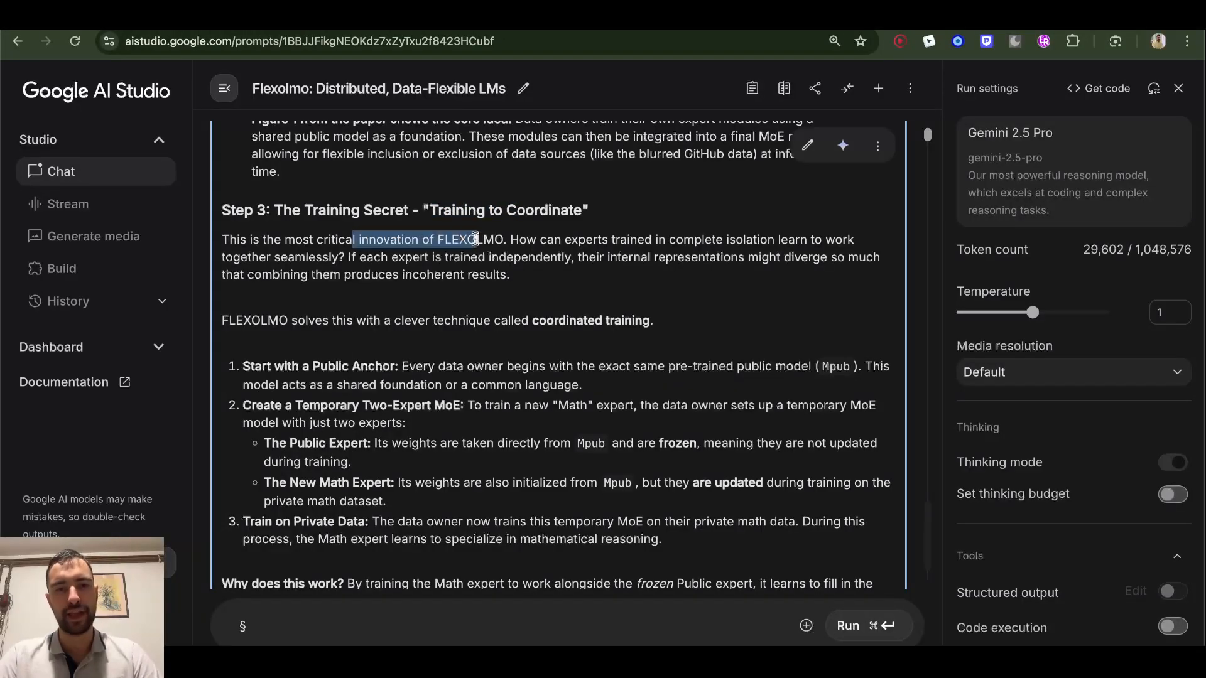
mouse_move(621, 214)
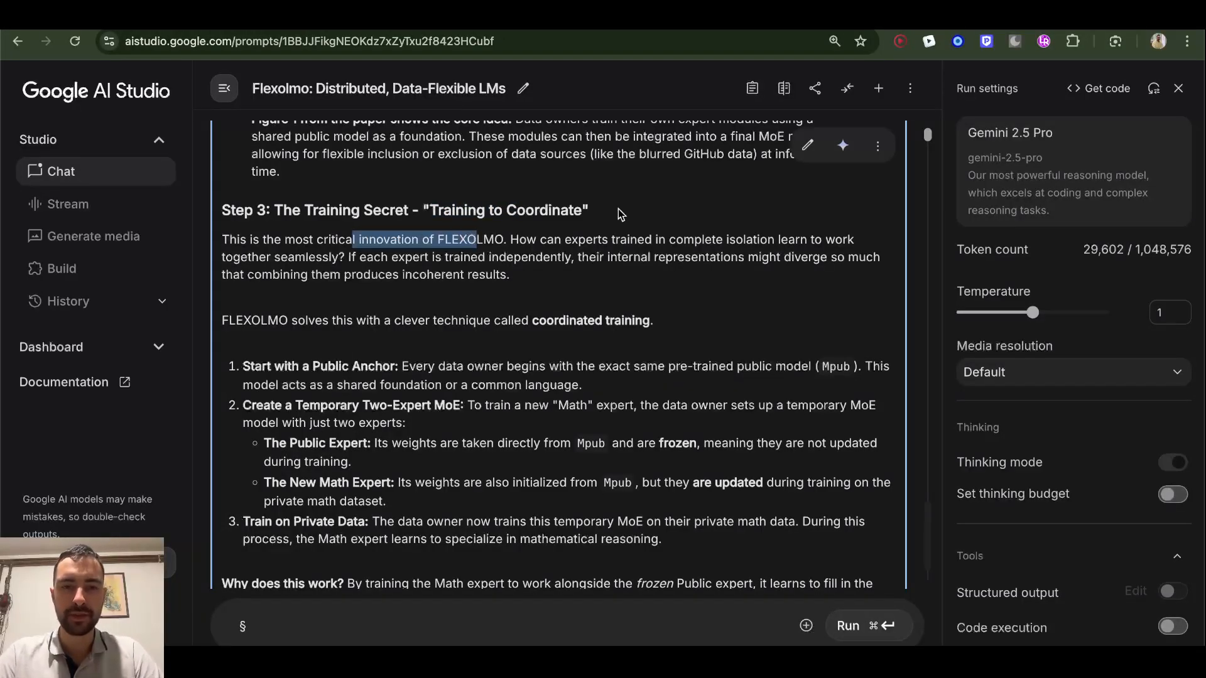
mouse_move(689, 242)
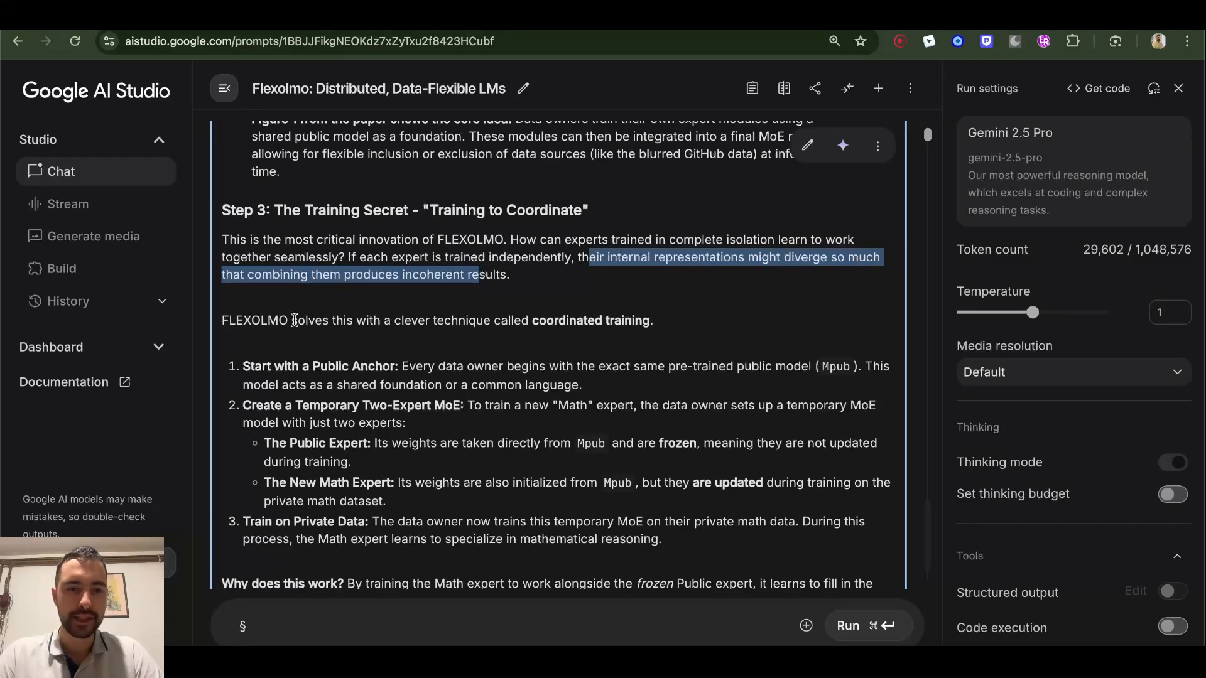
- Highlight 'coordinated training' and read through Step 3's three training steps to the Step 4 heading
left_click(481, 321)
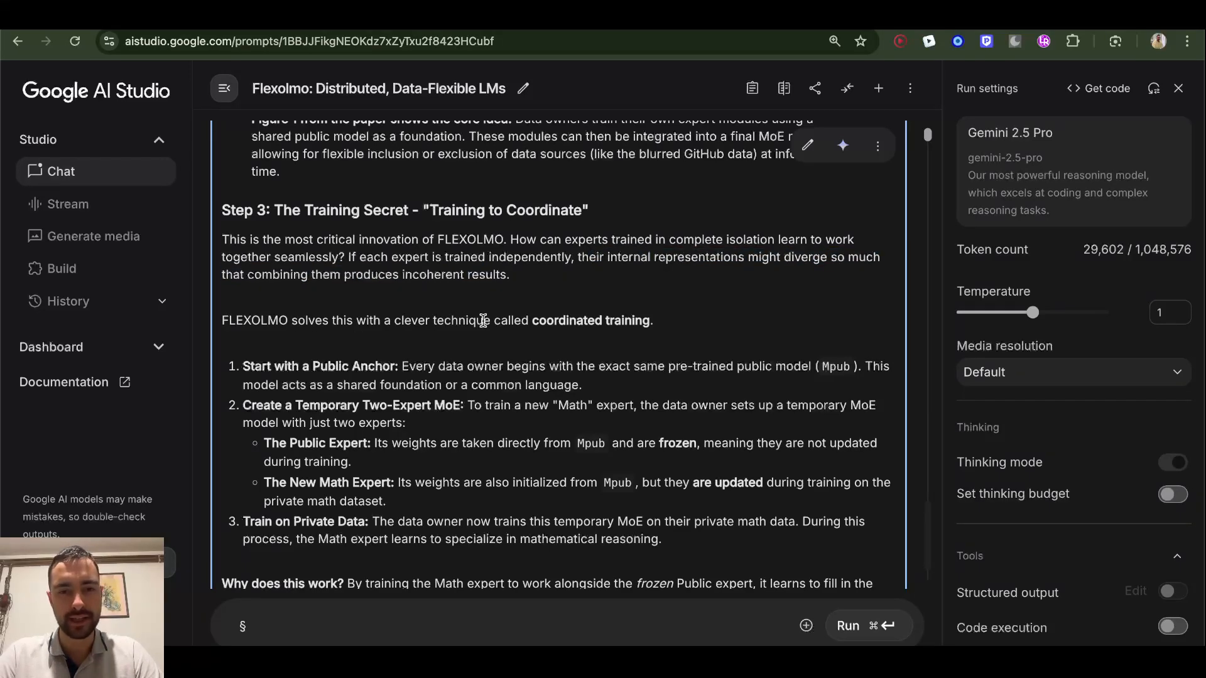
double_click(591, 321)
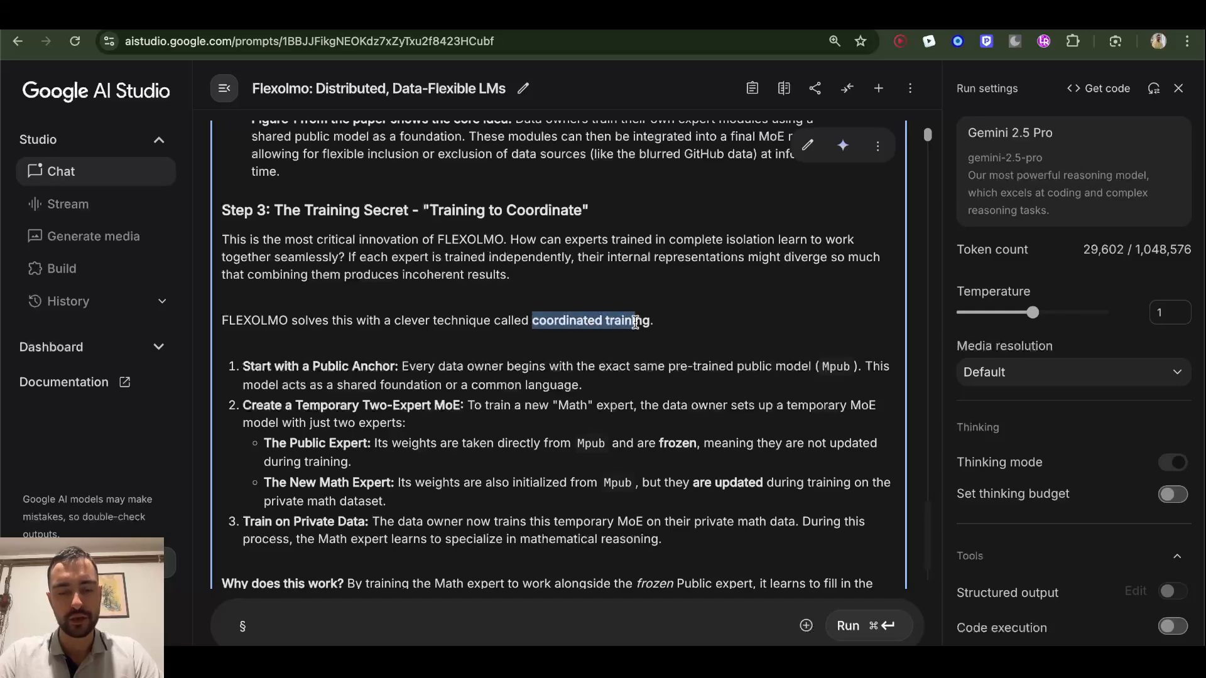
scroll("down", 3)
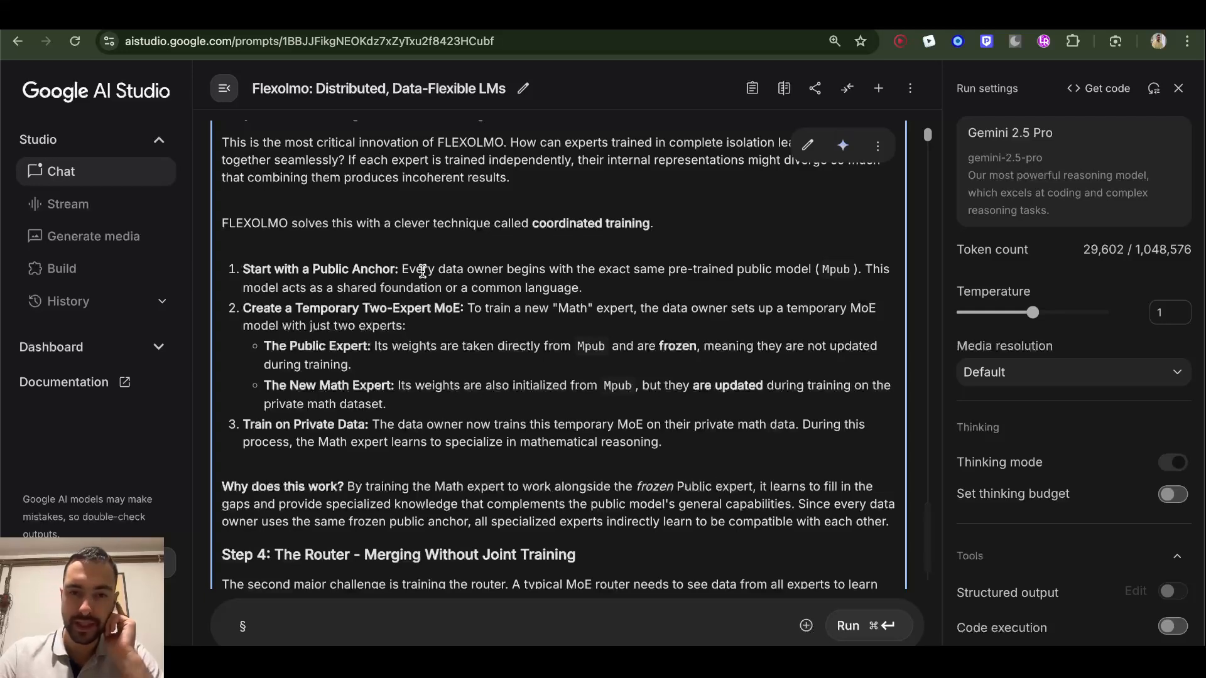
mouse_move(727, 286)
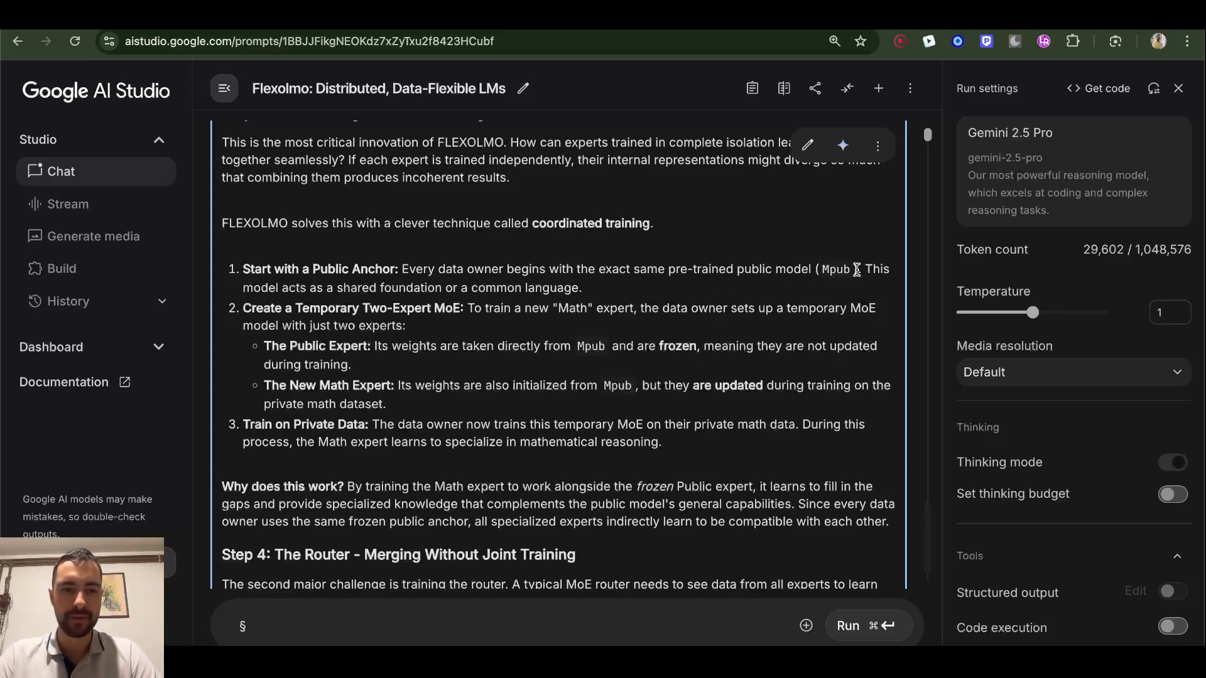
mouse_move(308, 293)
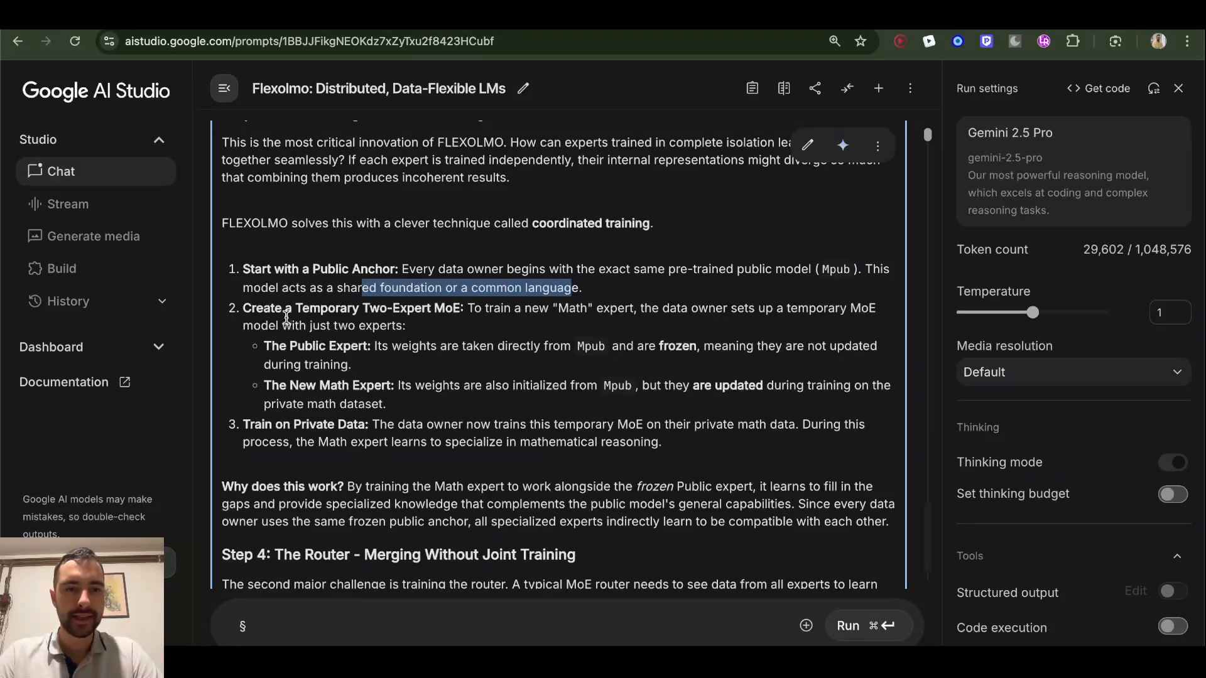
mouse_move(452, 316)
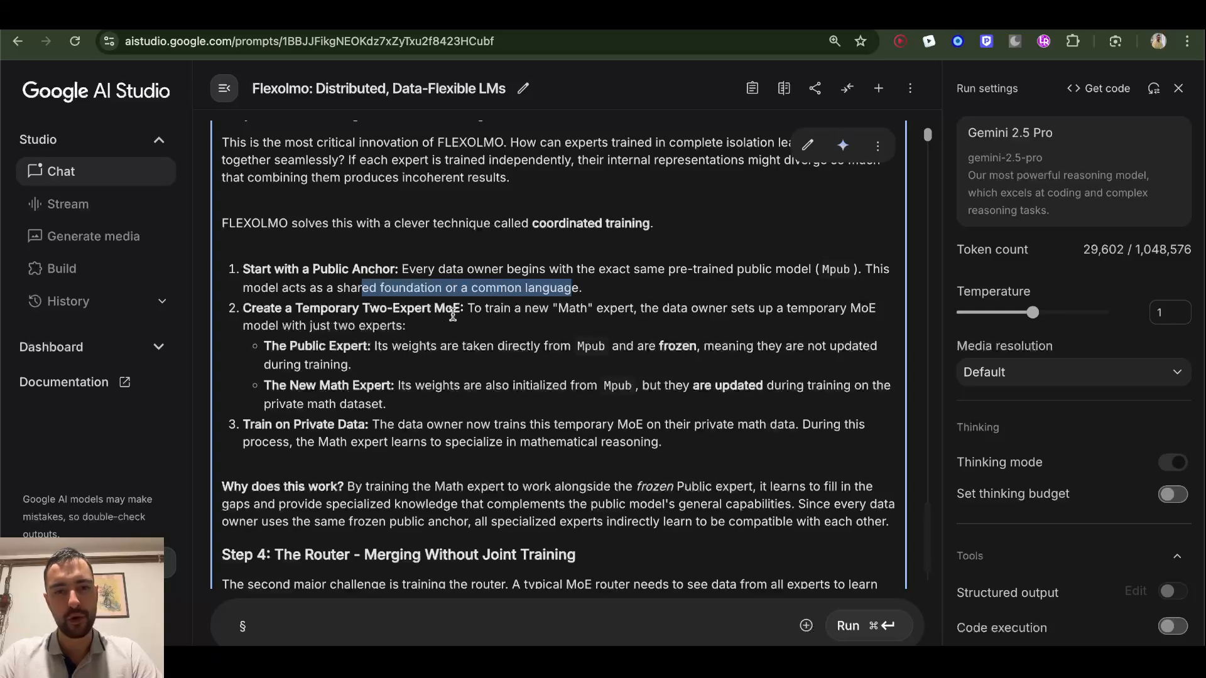
left_click(469, 310)
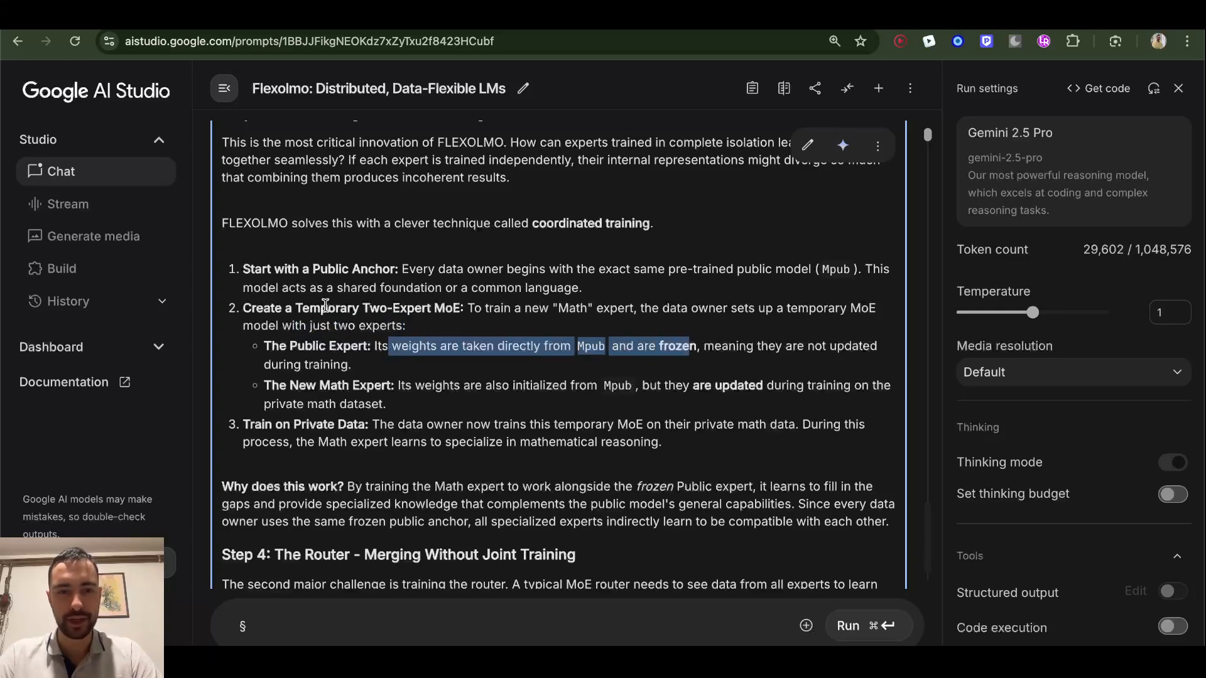
mouse_move(831, 362)
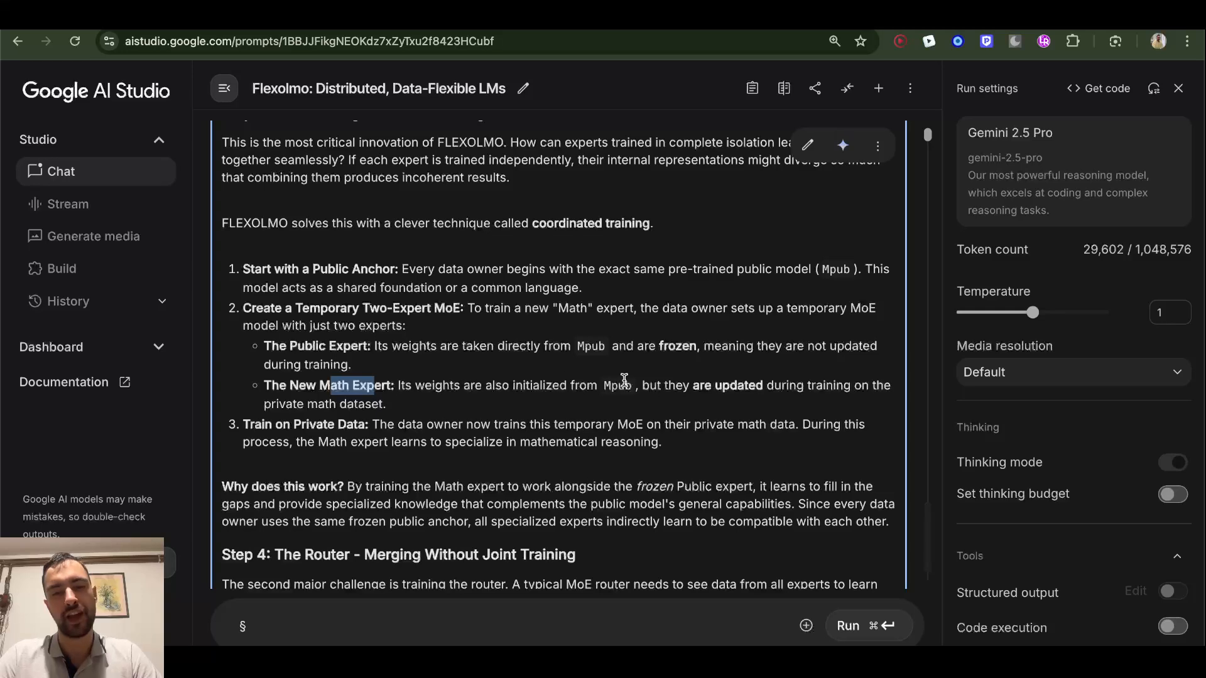
mouse_move(870, 266)
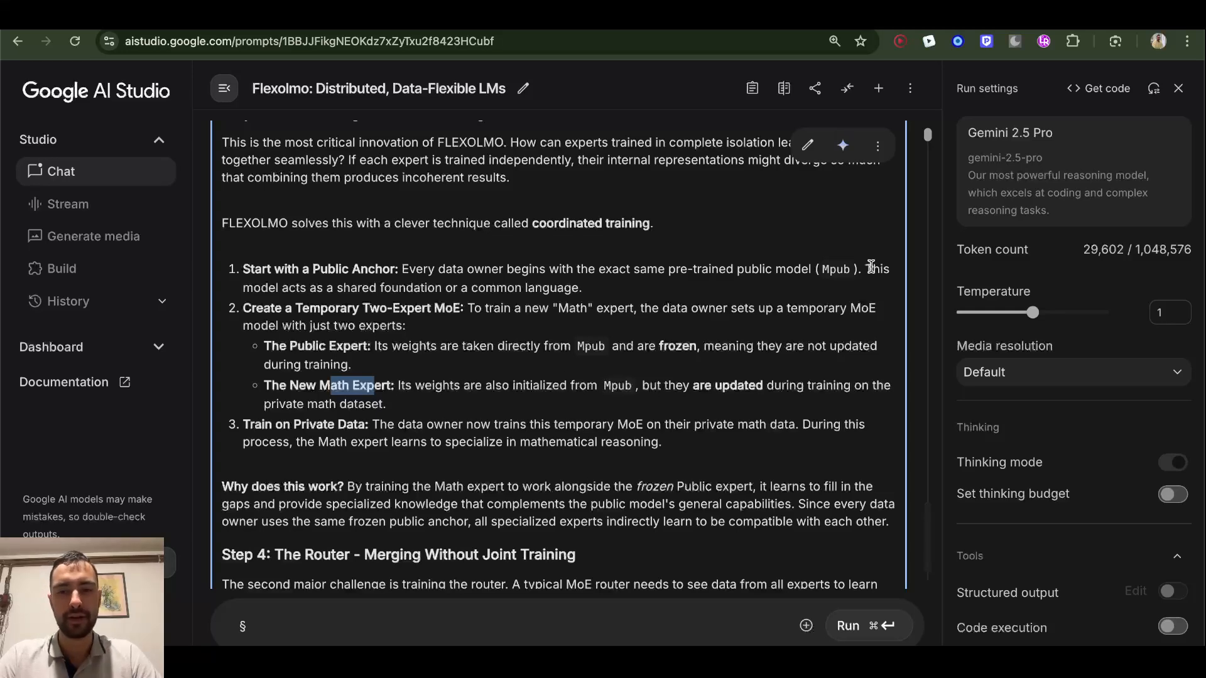
mouse_move(761, 421)
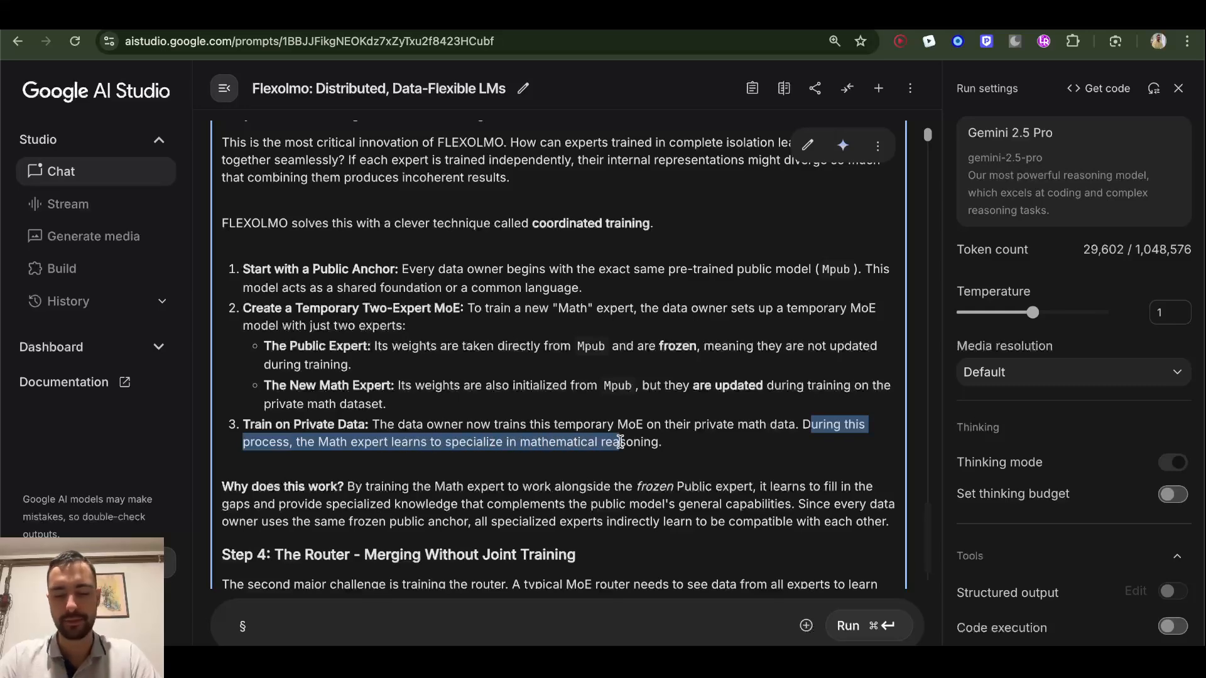
- Bring Step 4's Domain-Informed Router explanation and numbered points into view
scroll("down", 3)
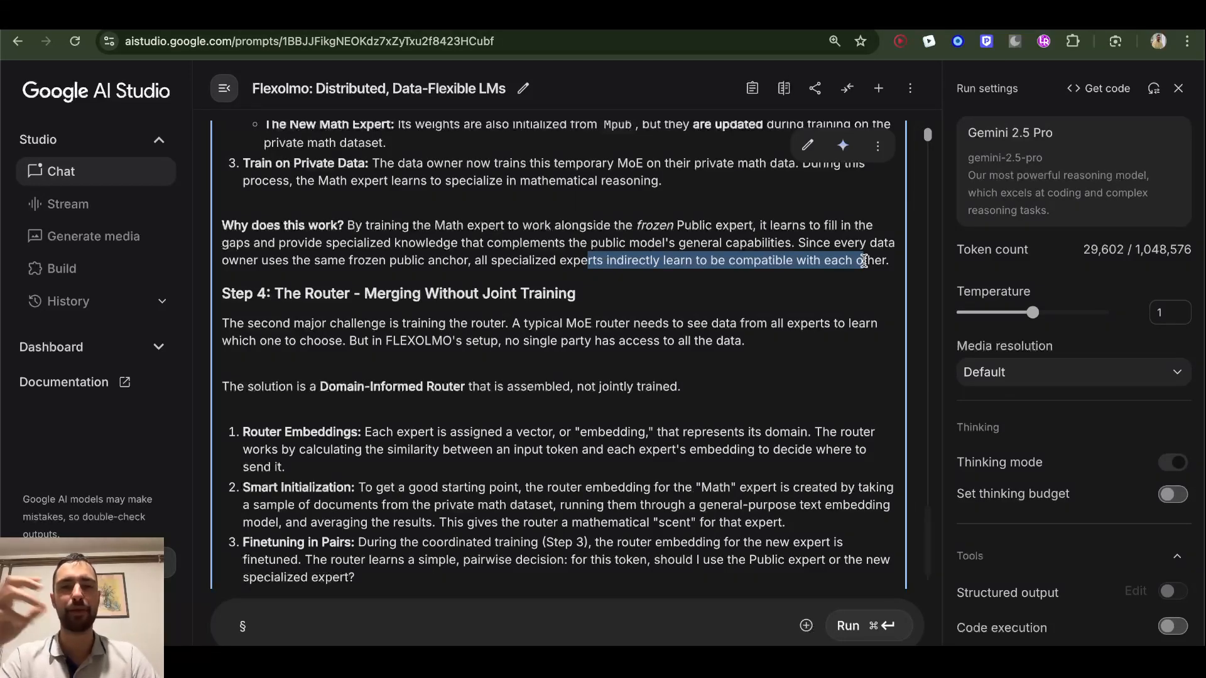
mouse_move(492, 286)
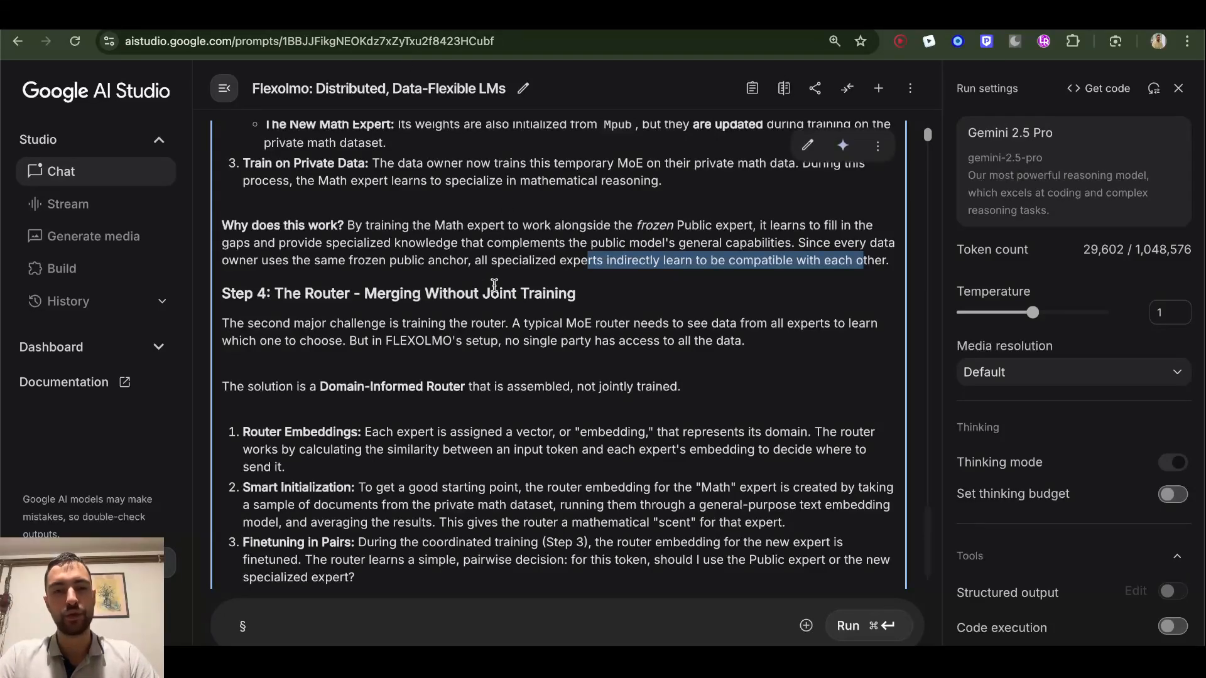
left_click(474, 260)
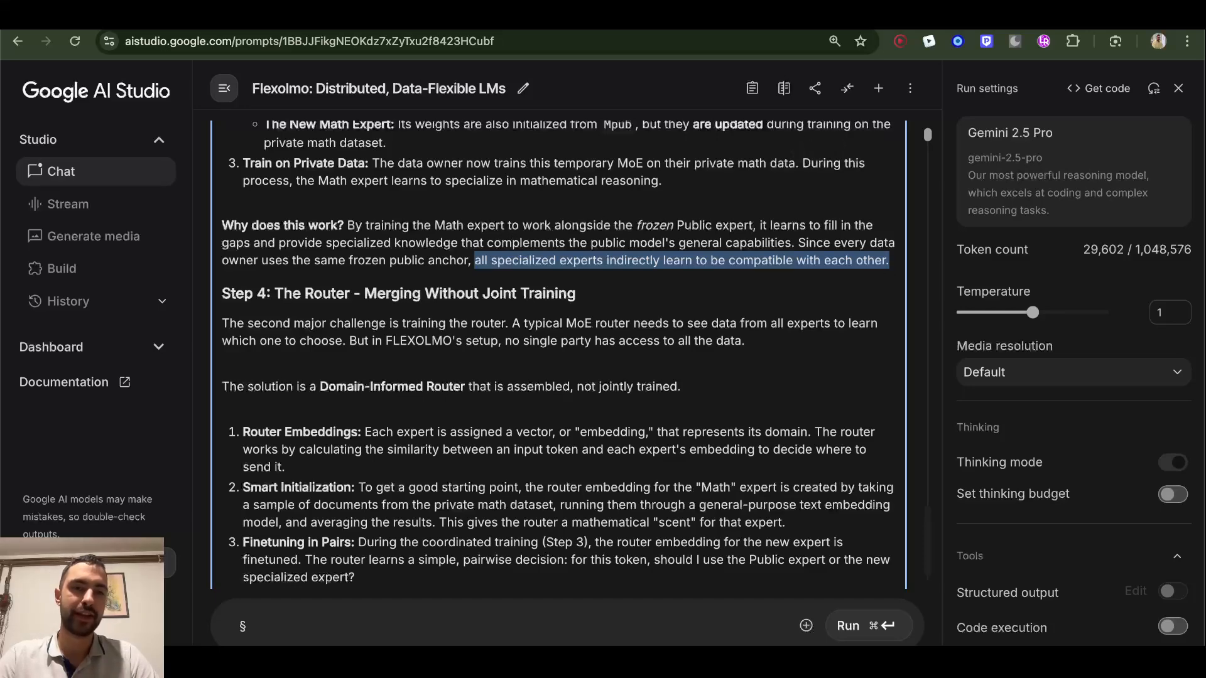
- Reach Step 4's Final Assembly point on stacking router embeddings, clearing the paragraph highlight
scroll("down", 3)
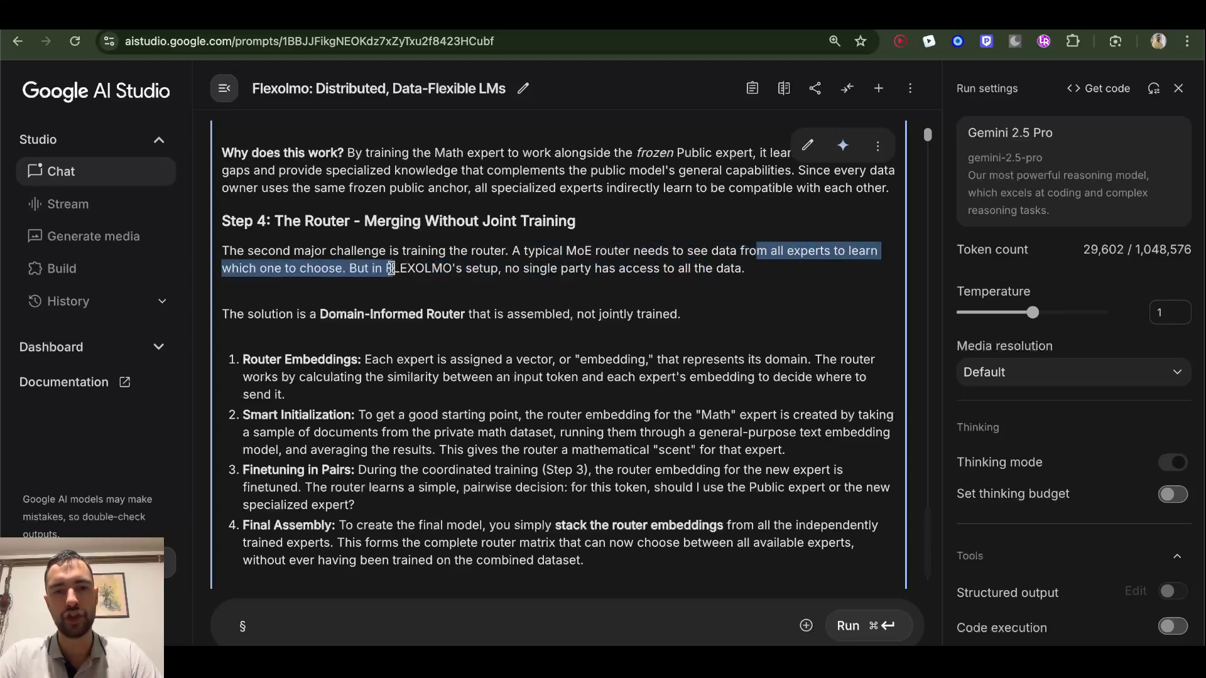
left_click(516, 269)
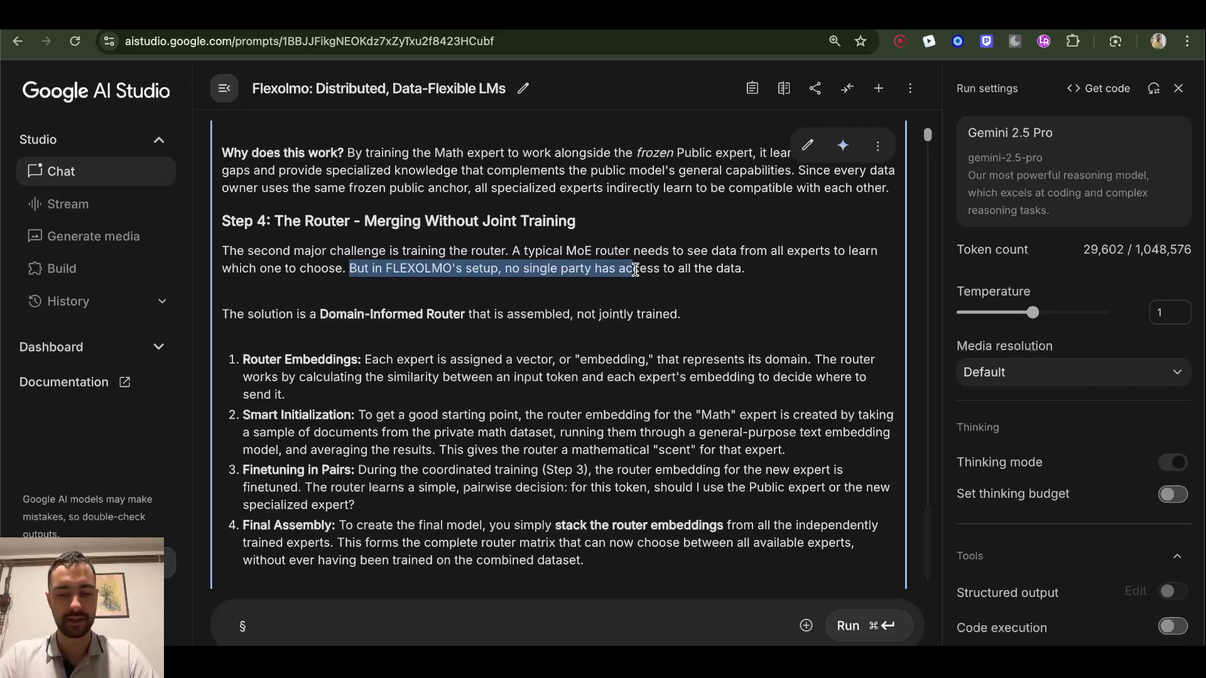
- Show all four router steps and the negative bias term paragraph favouring the public expert
scroll("down", 3)
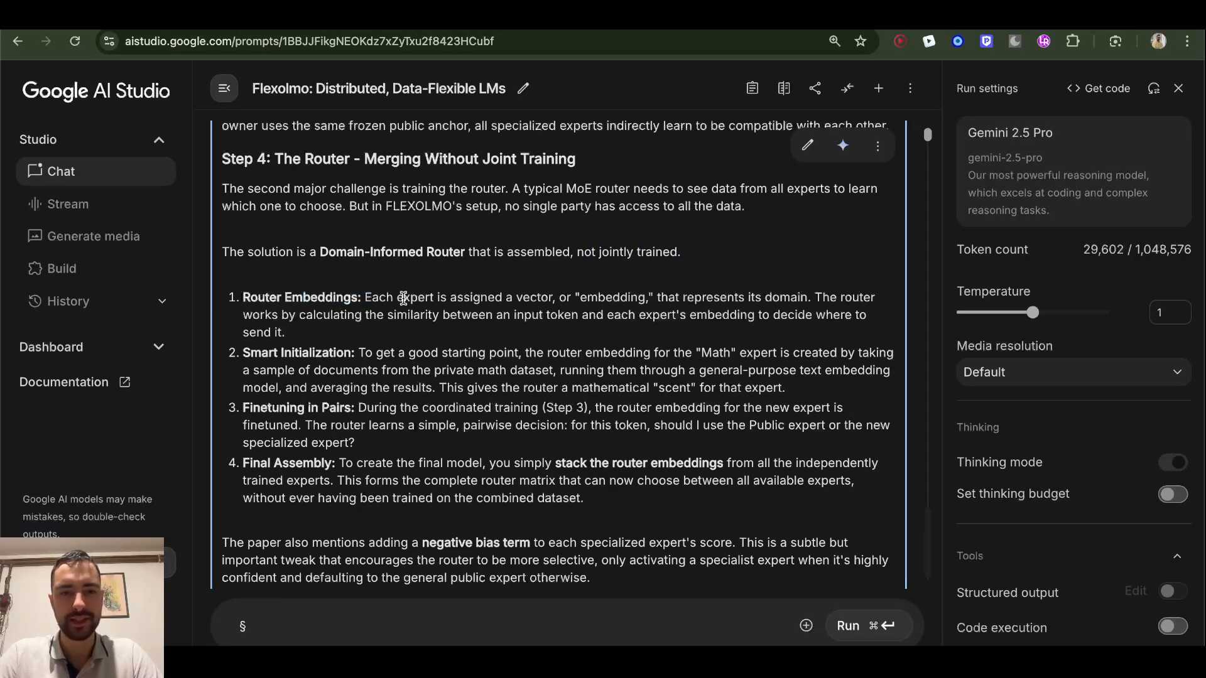
mouse_move(605, 299)
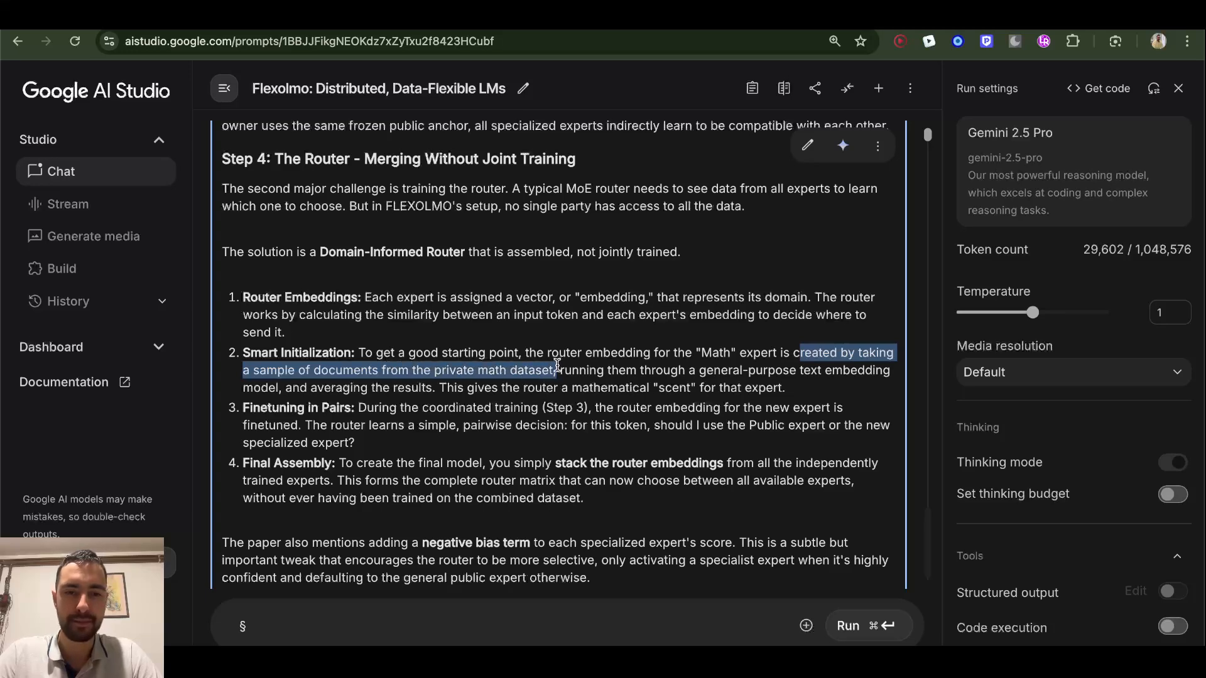
mouse_move(605, 369)
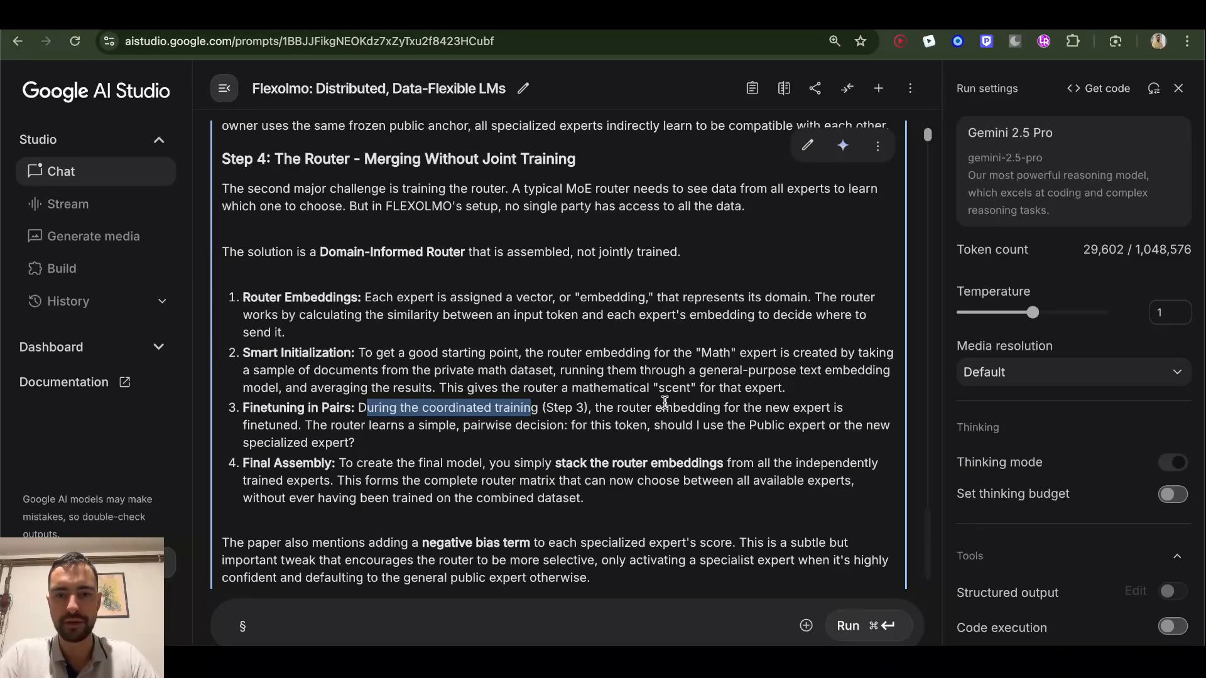
mouse_move(805, 406)
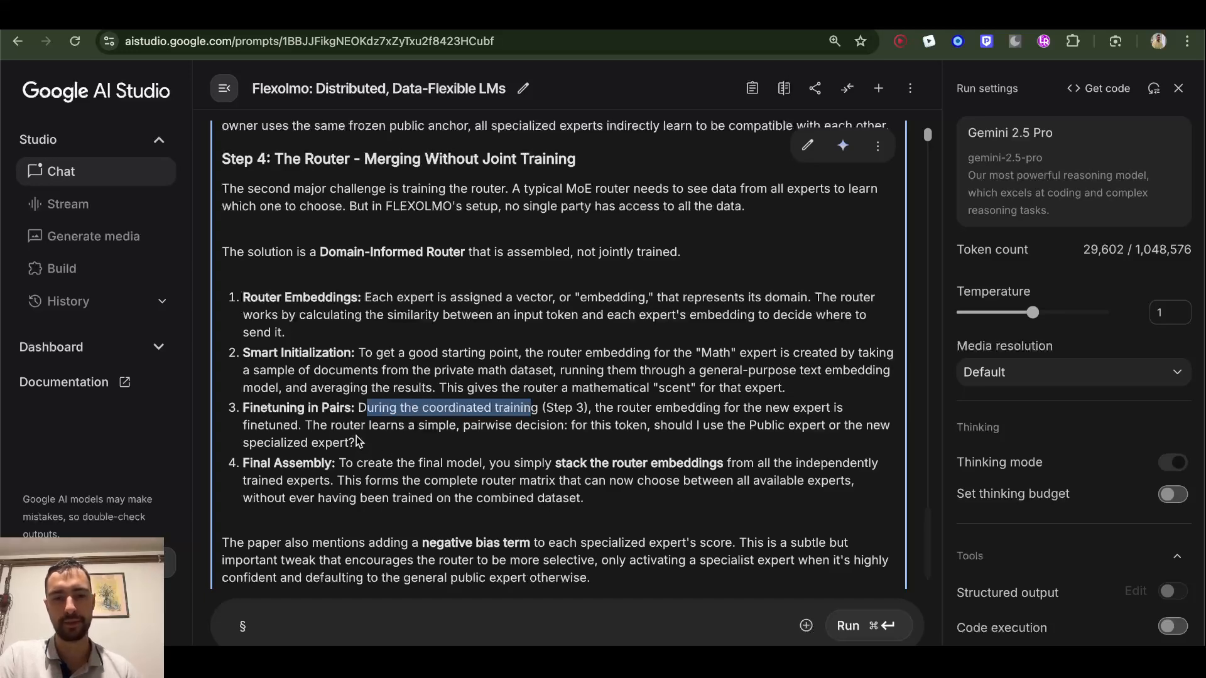
mouse_move(612, 427)
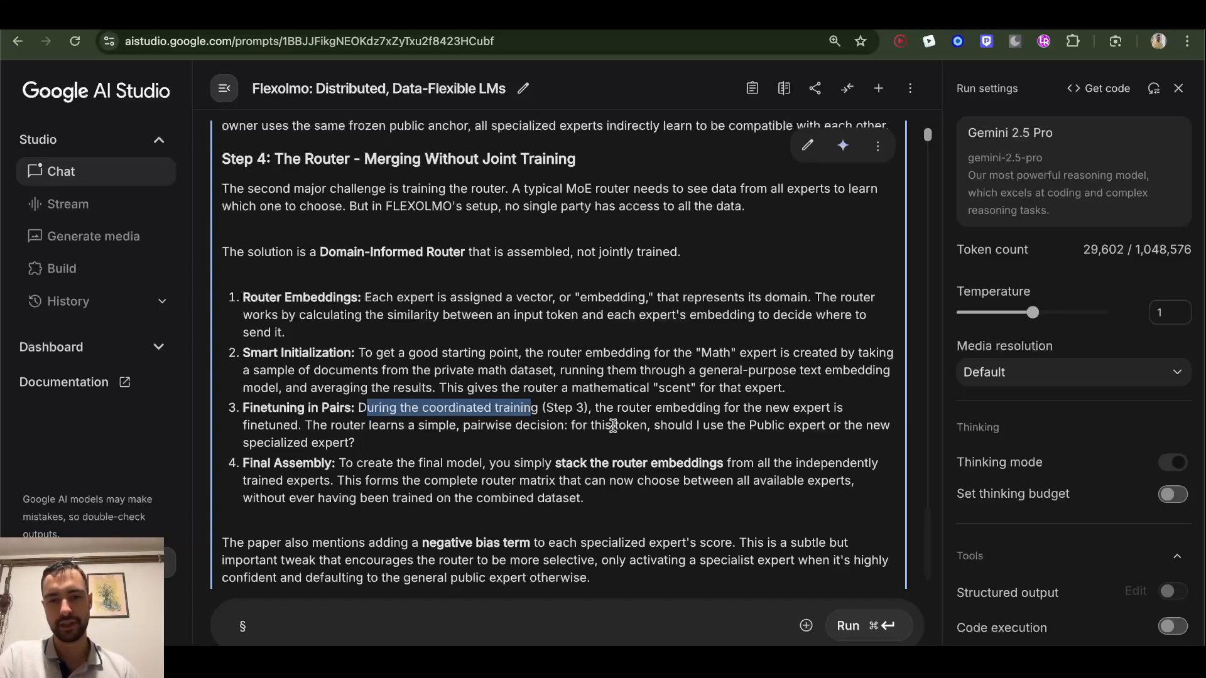
mouse_move(678, 413)
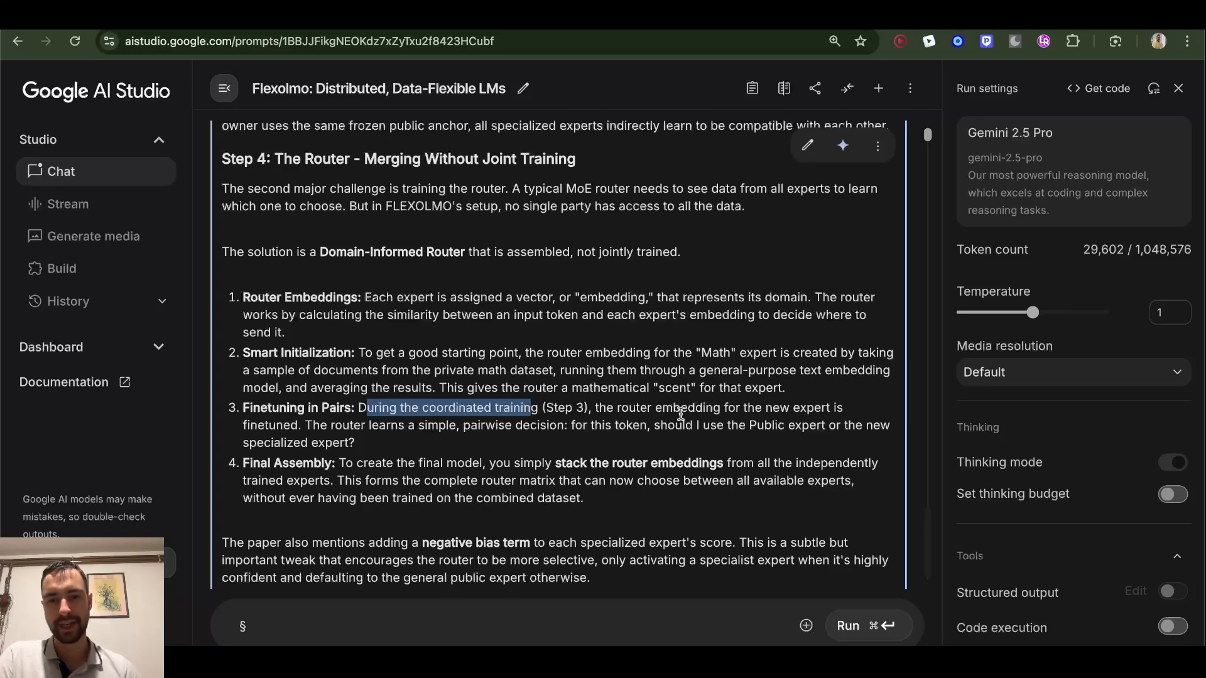
mouse_move(478, 441)
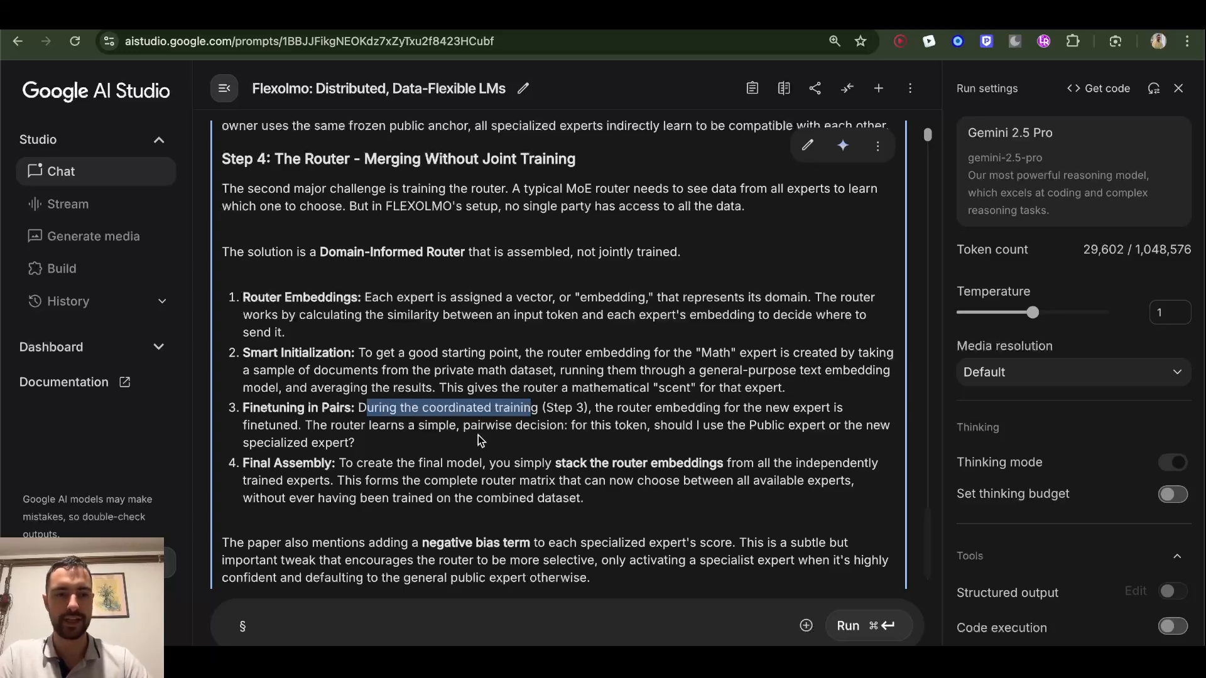
mouse_move(363, 445)
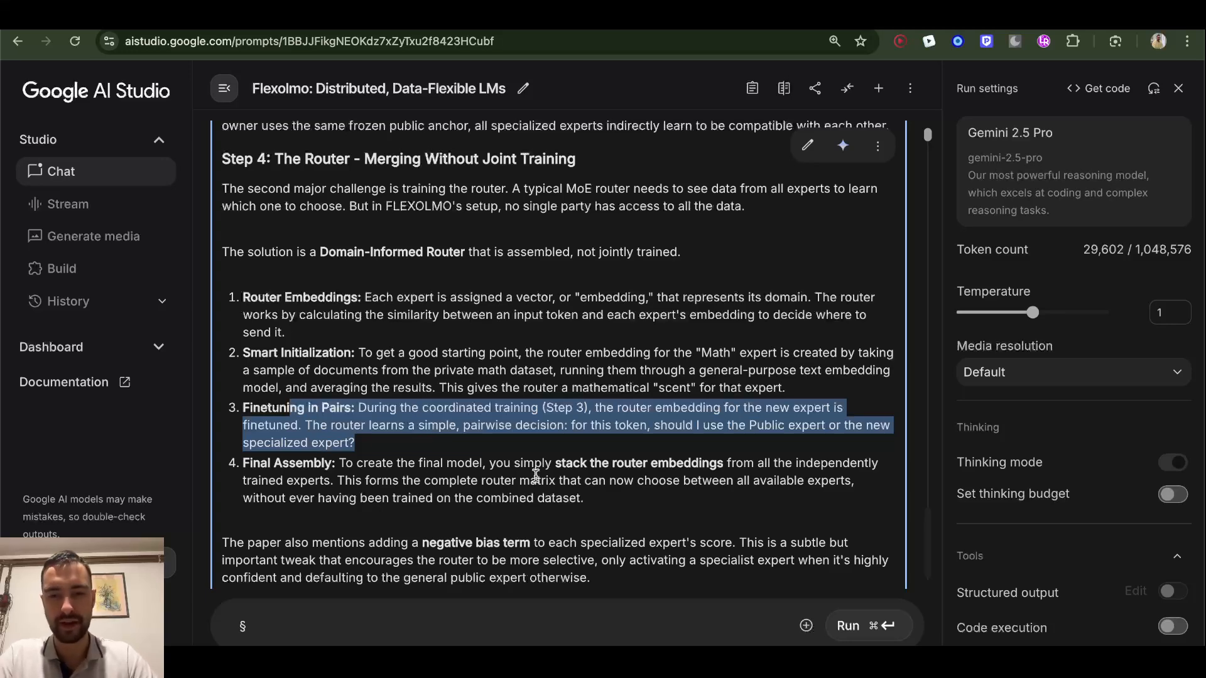
mouse_move(766, 464)
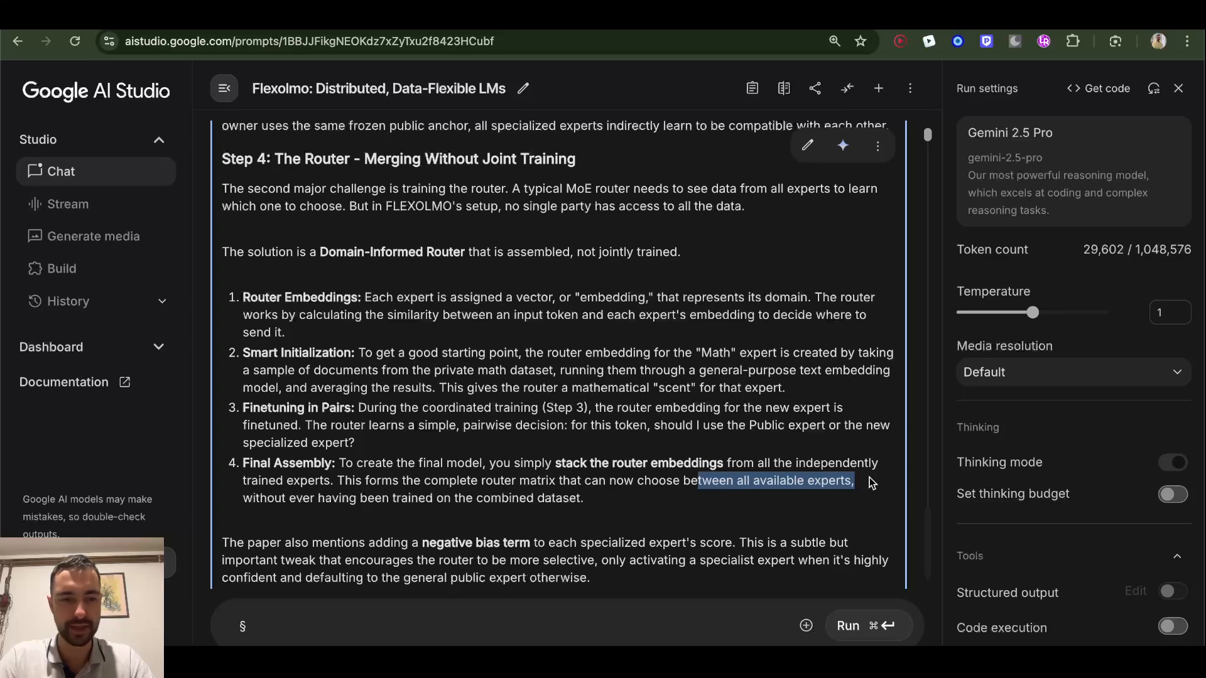
mouse_move(359, 504)
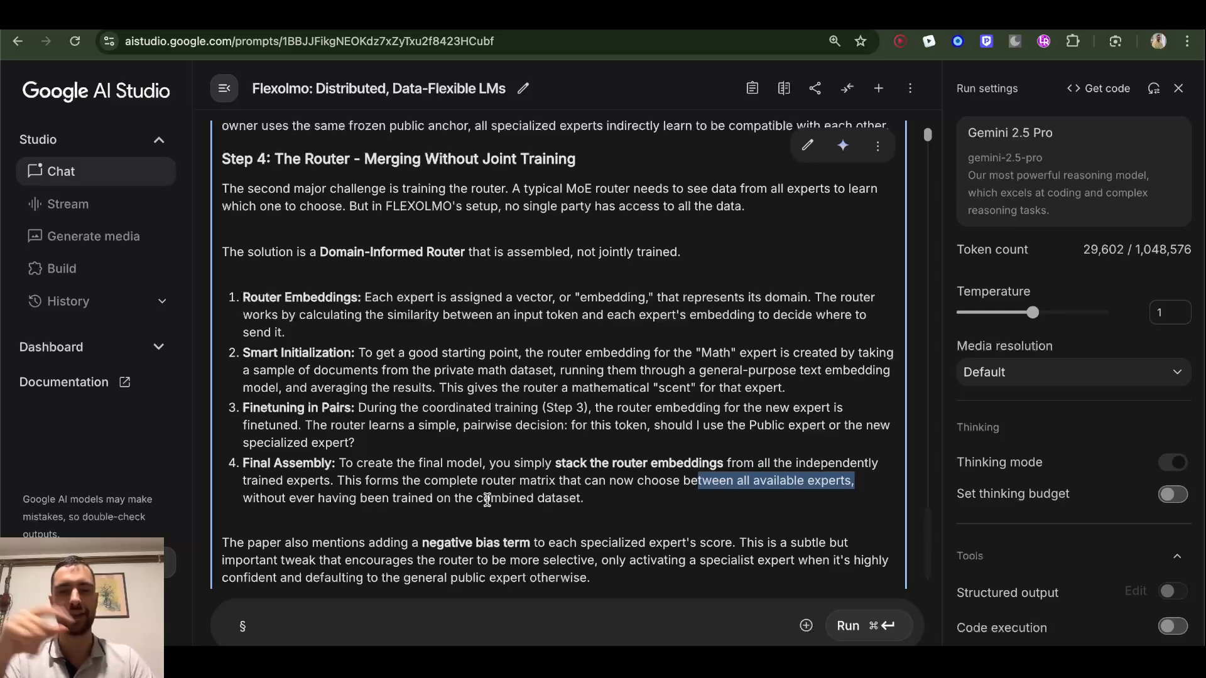
mouse_move(457, 491)
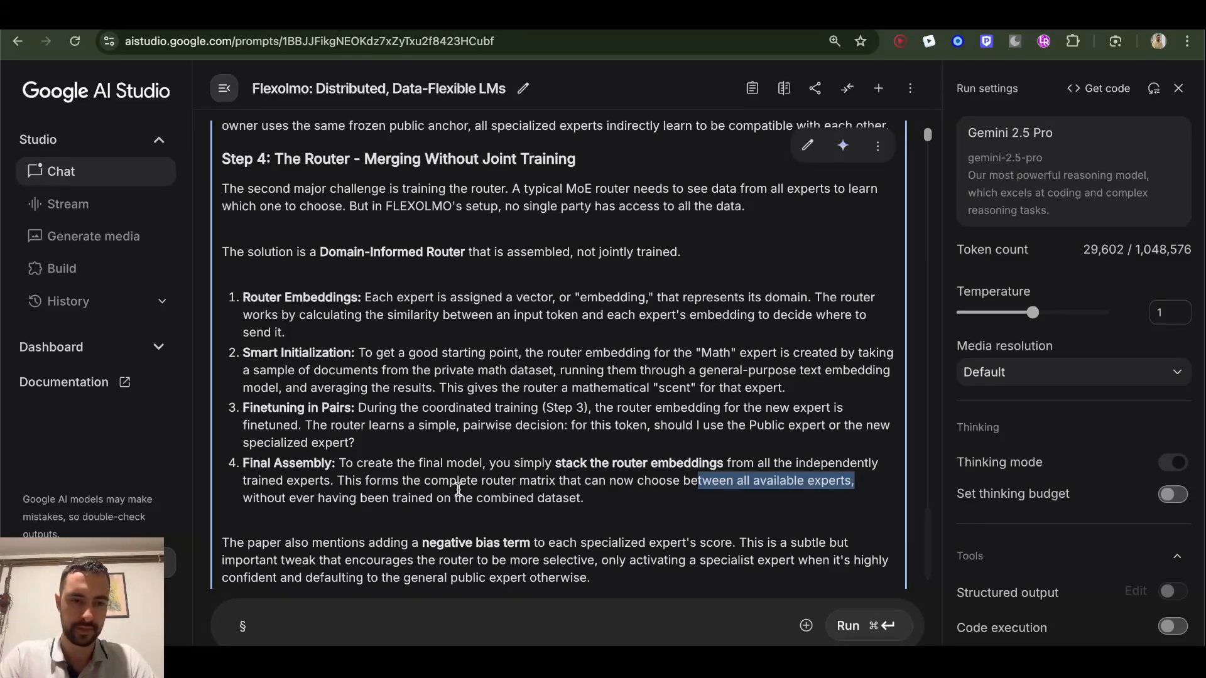
- Bring Step 5's Inference and Guaranteed Data Opt-Out bullets into view
scroll("down", 3)
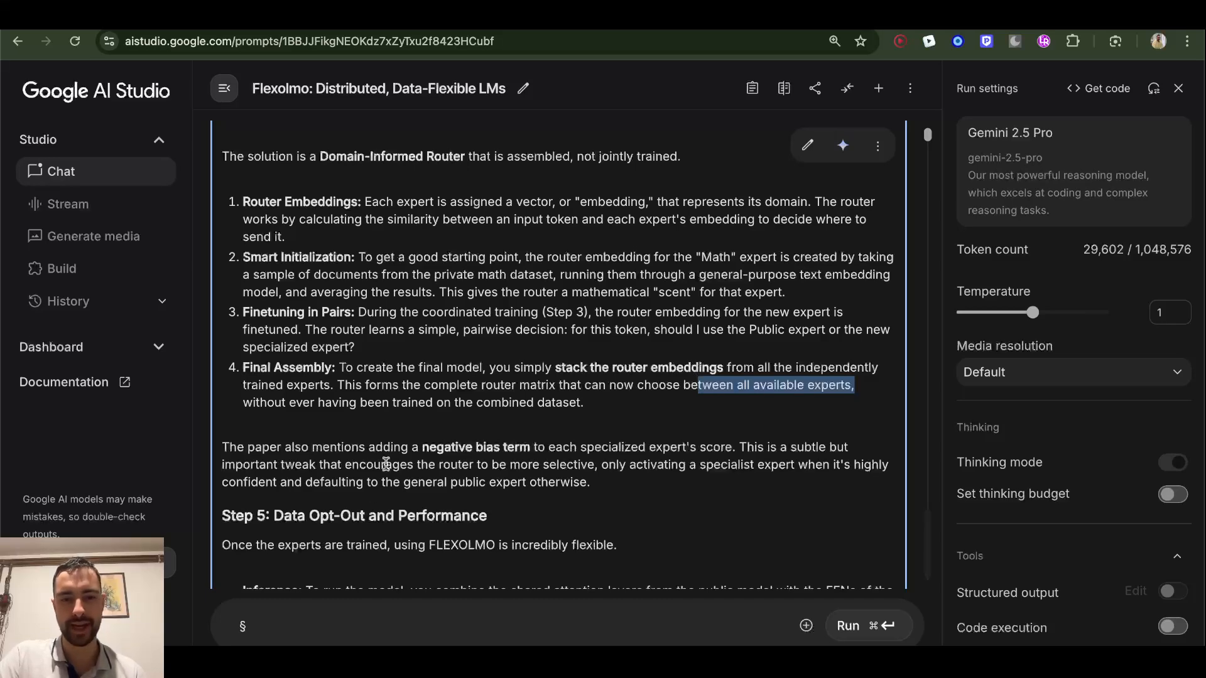
mouse_move(581, 434)
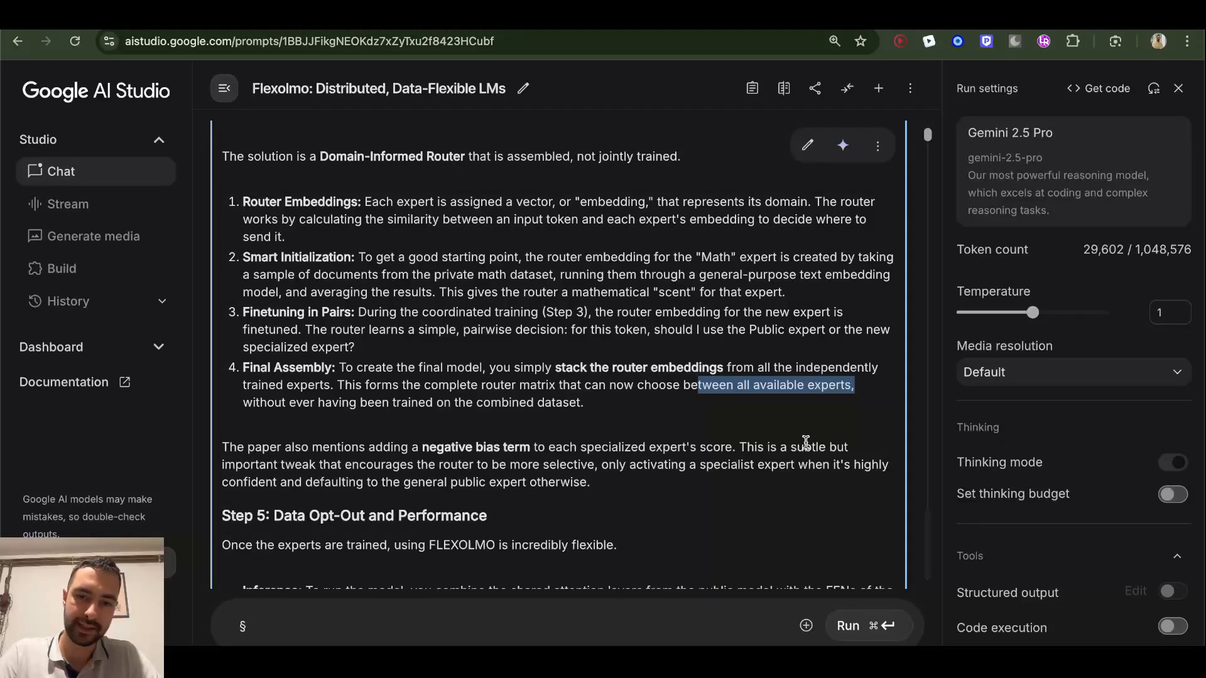
mouse_move(368, 465)
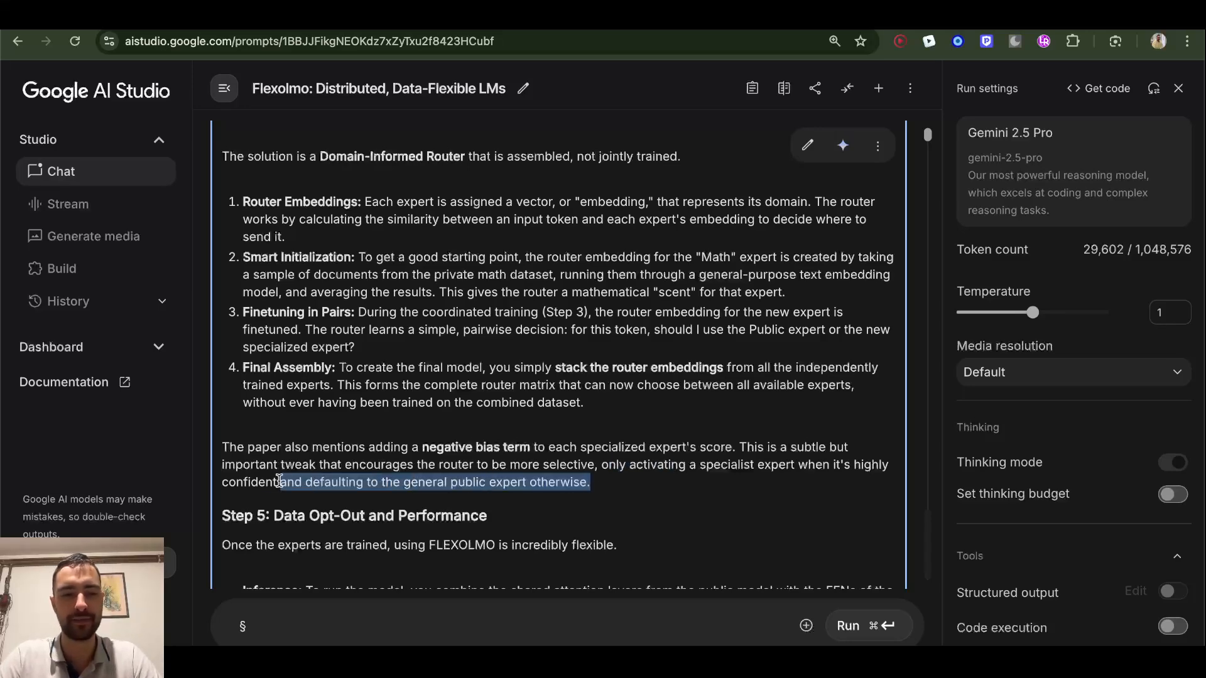
scroll("down", 3)
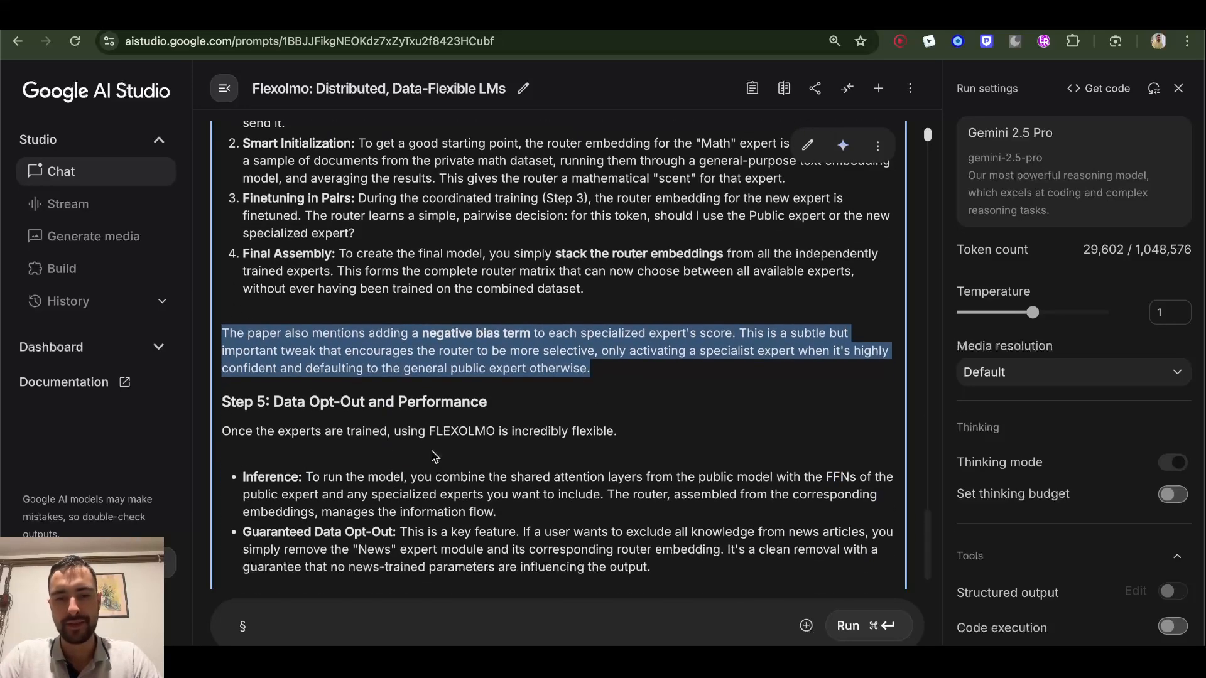
- Show Step 5's performance results and the 'Step 6: What About Data Privacy?' heading
scroll("down", 3)
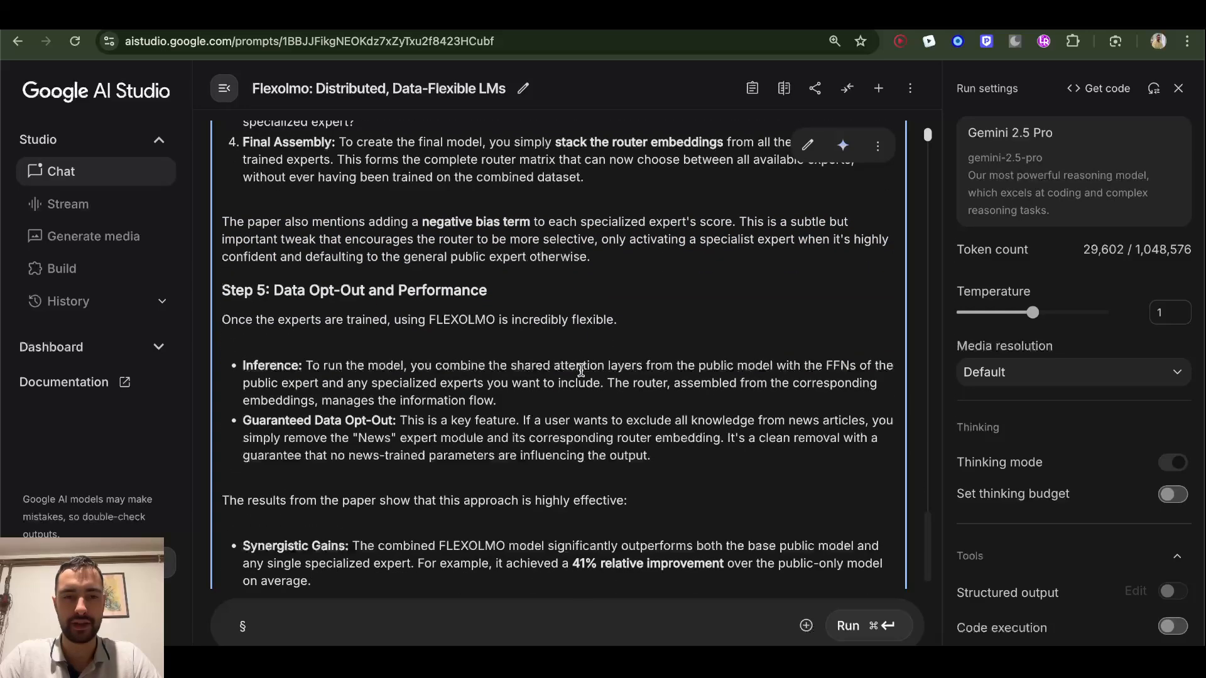
scroll("down", 3)
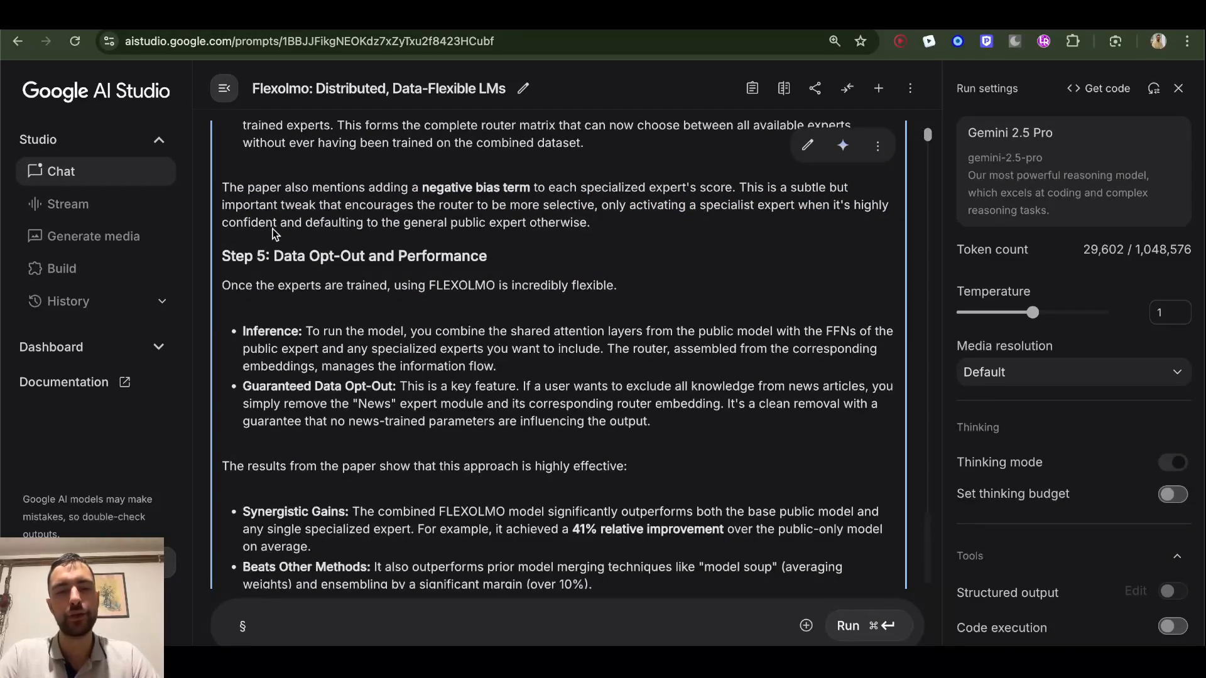
mouse_move(419, 382)
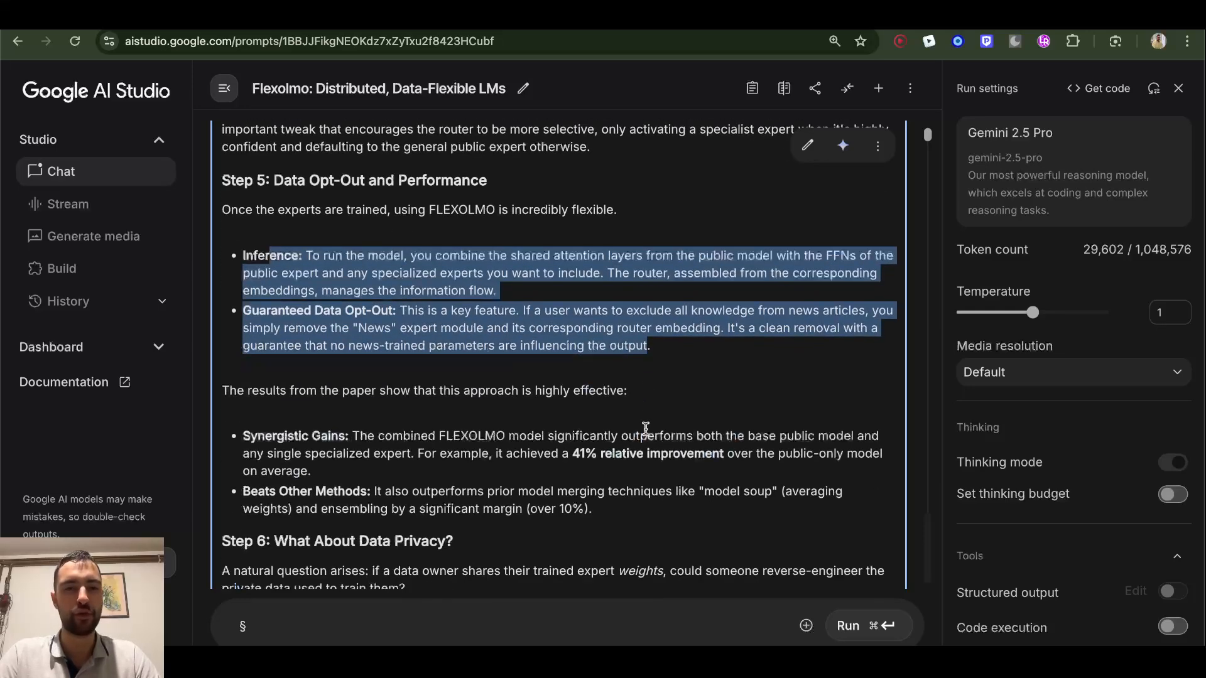
scroll("up", 3)
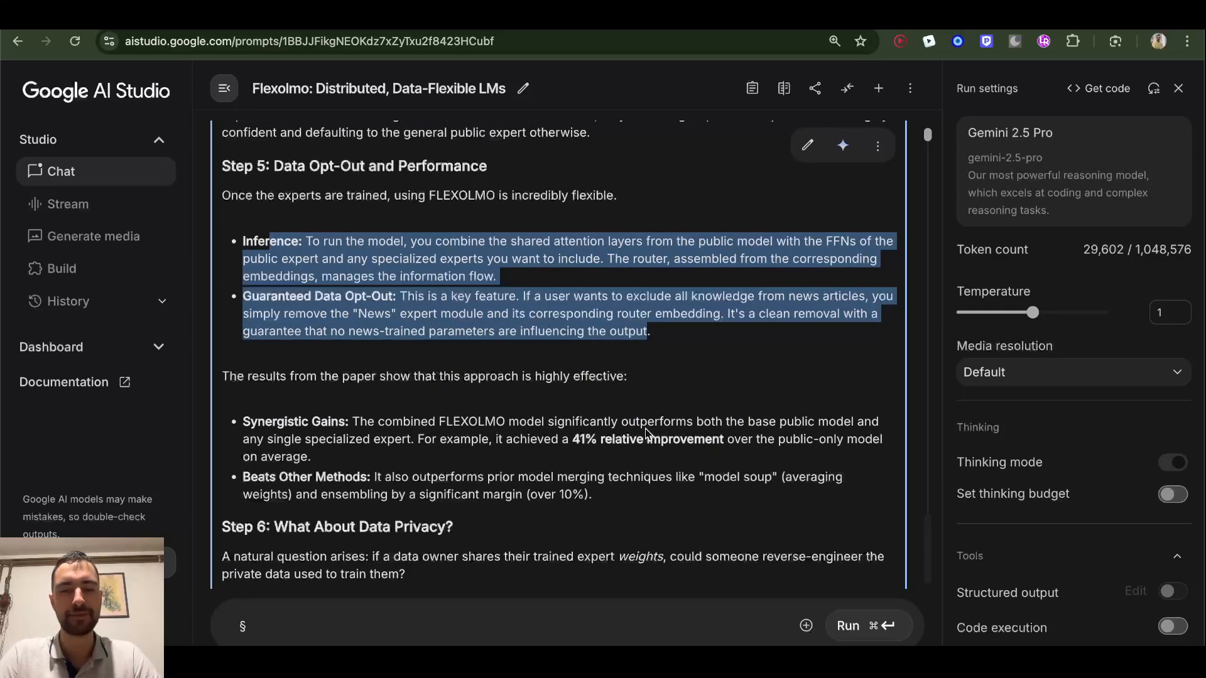
scroll("down", 3)
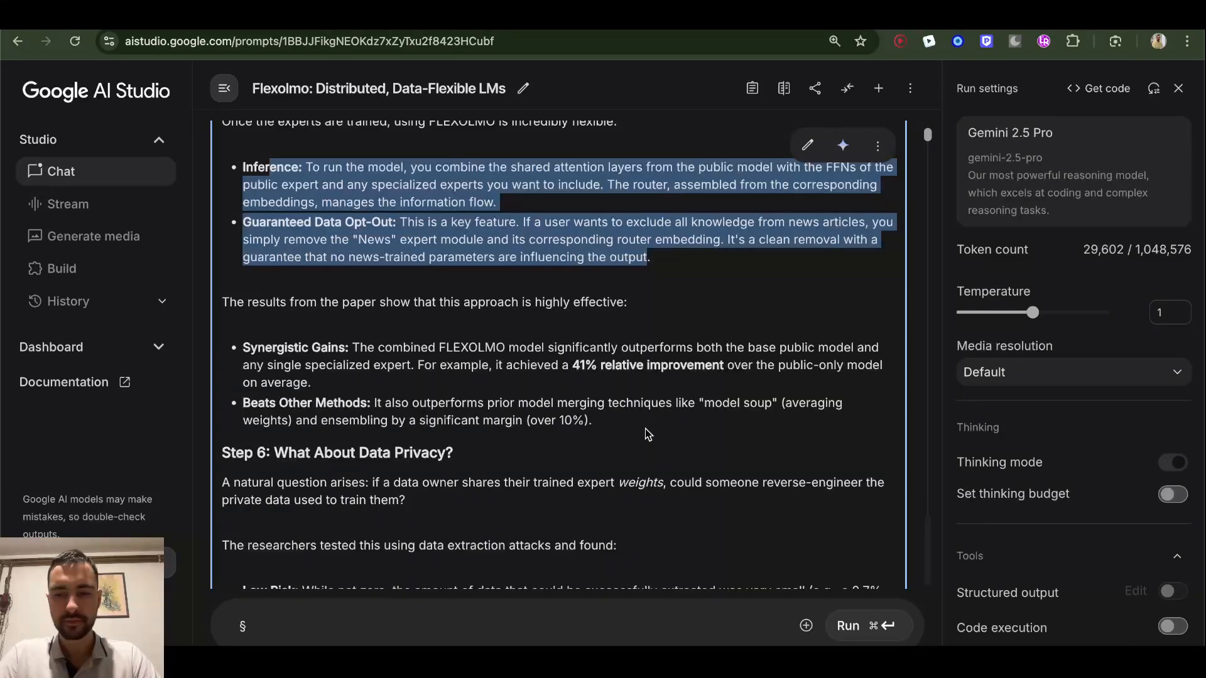
mouse_move(642, 428)
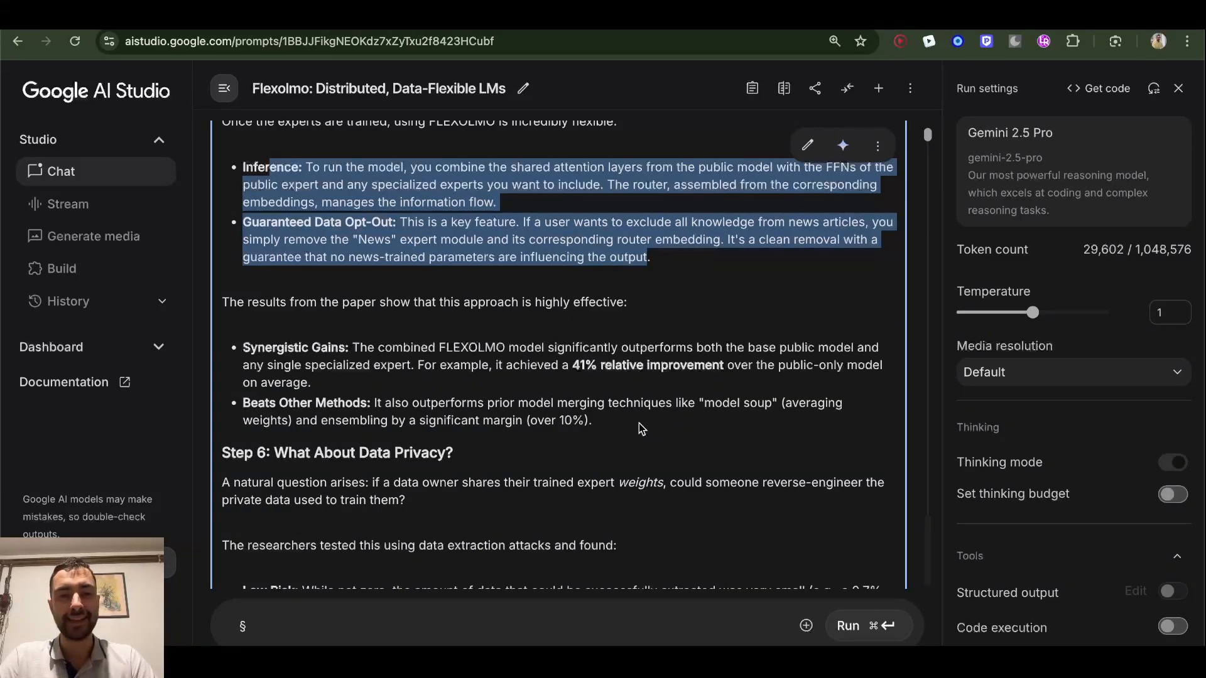
mouse_move(343, 279)
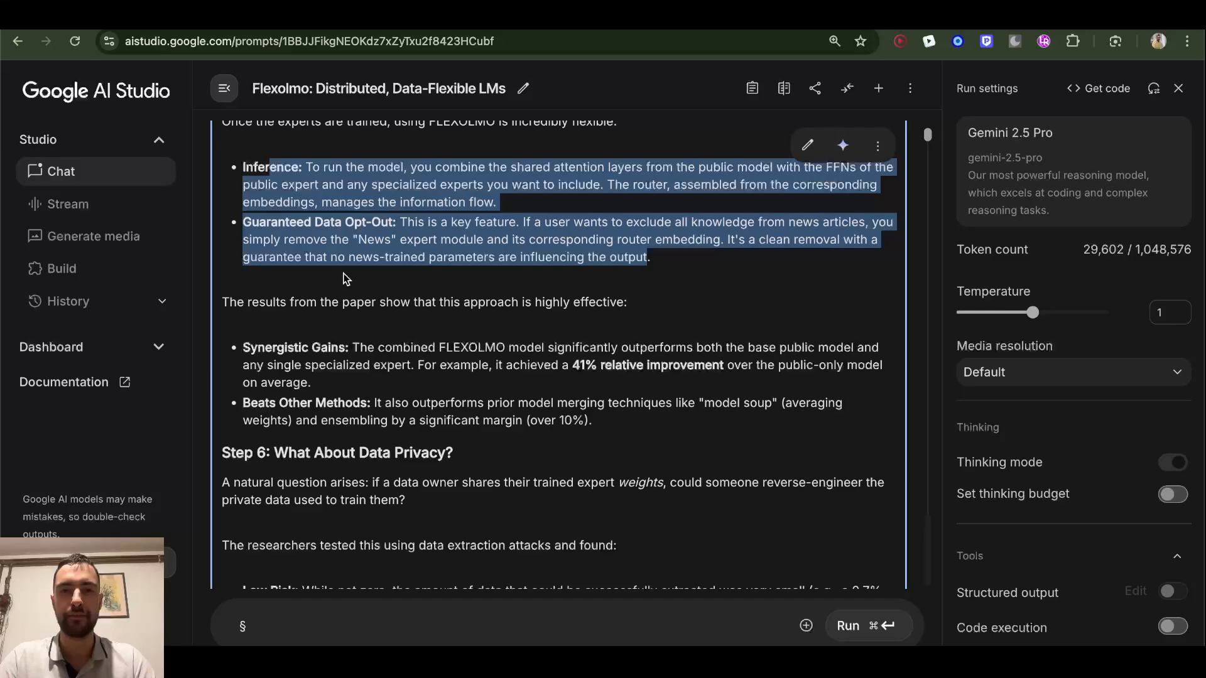
- Reach Step 6's Low Risk and Differential Privacy bullets and the Conclusion, clearing the highlight
scroll("down", 3)
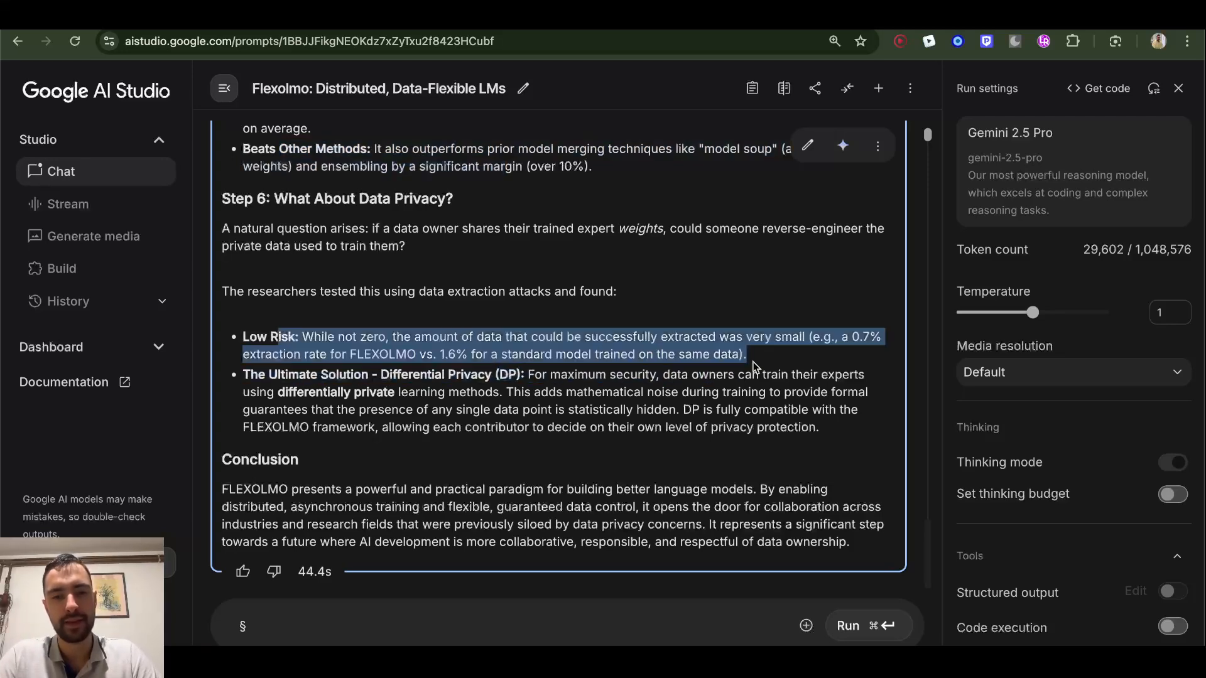
left_click(758, 362)
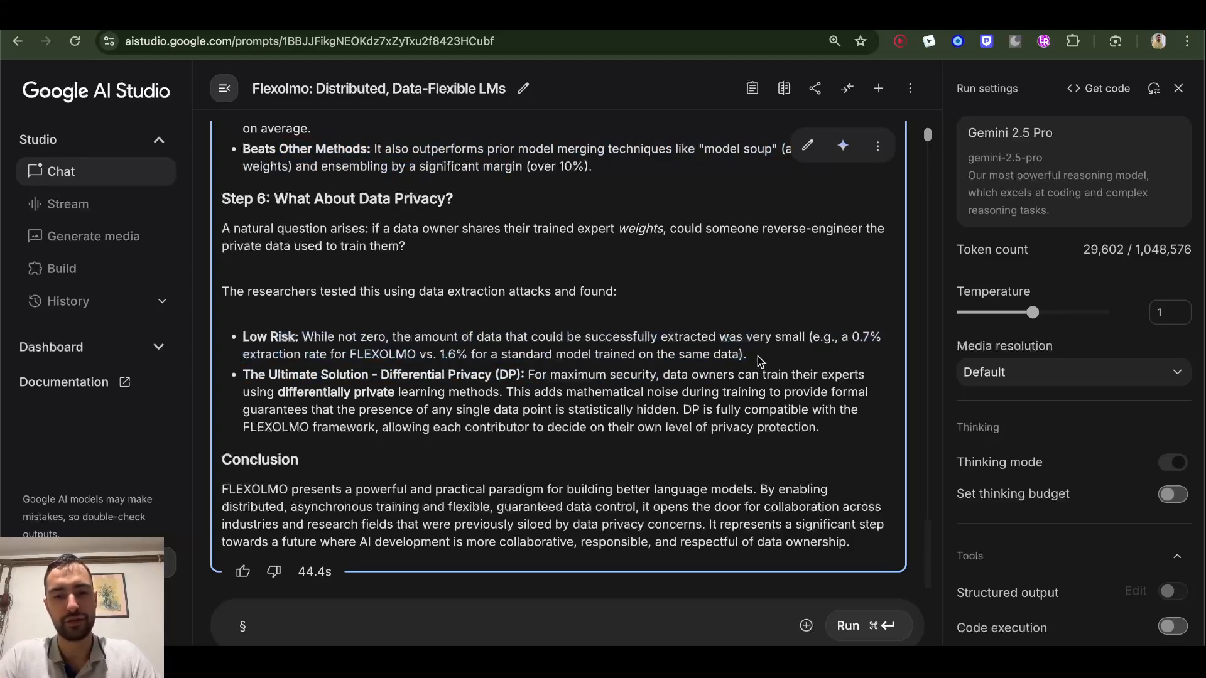